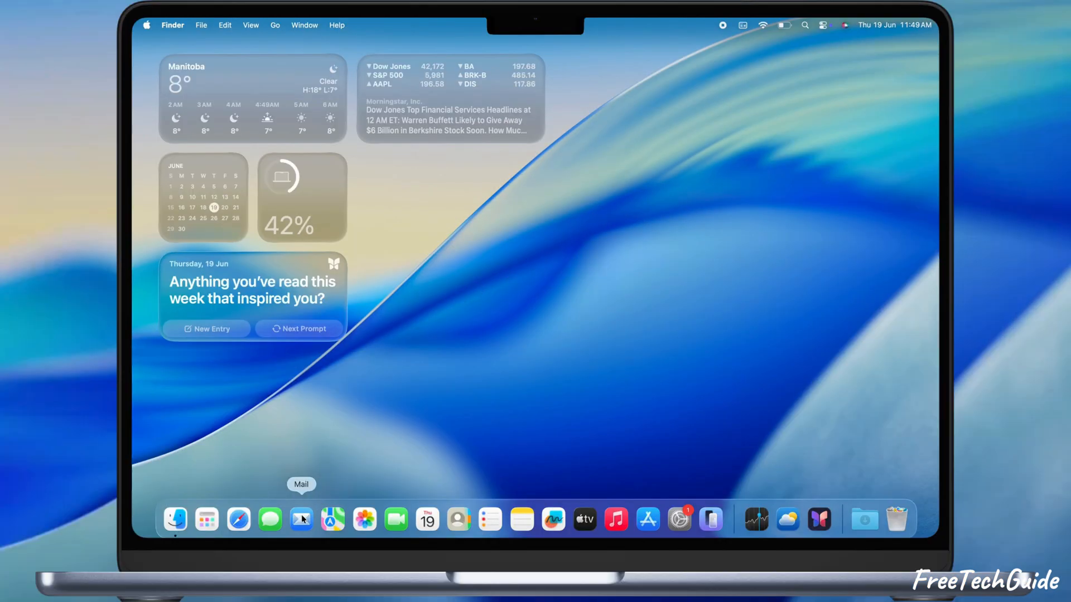
Launch Mail from the Dock, then force quit it via the Force Quit Applications window and confirm.
{"action": "left_click", "coordinate": [301, 519]}
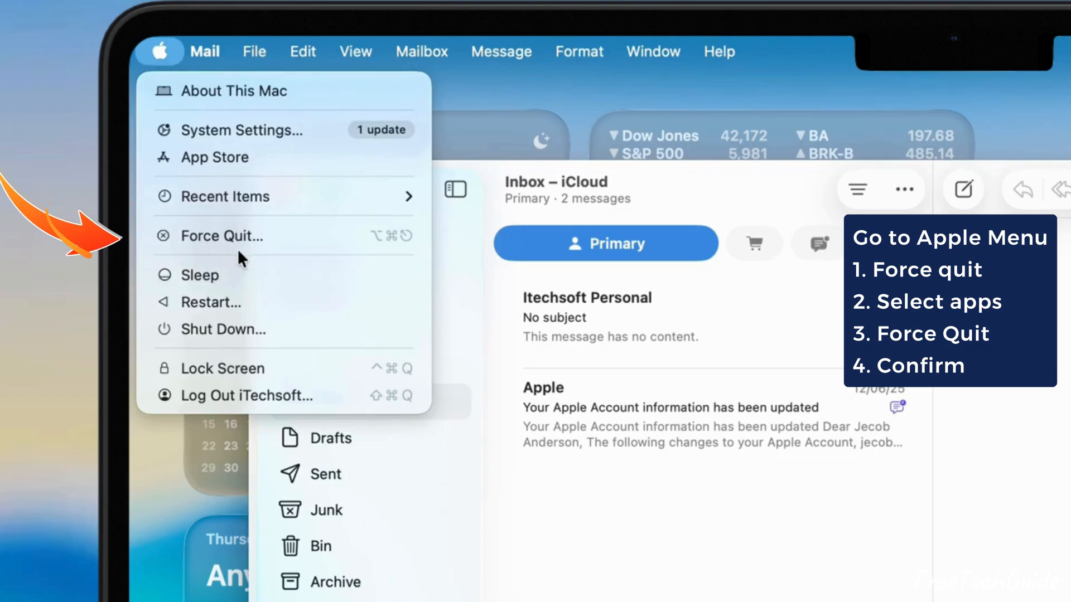
{"action": "left_click", "coordinate": [221, 236]}
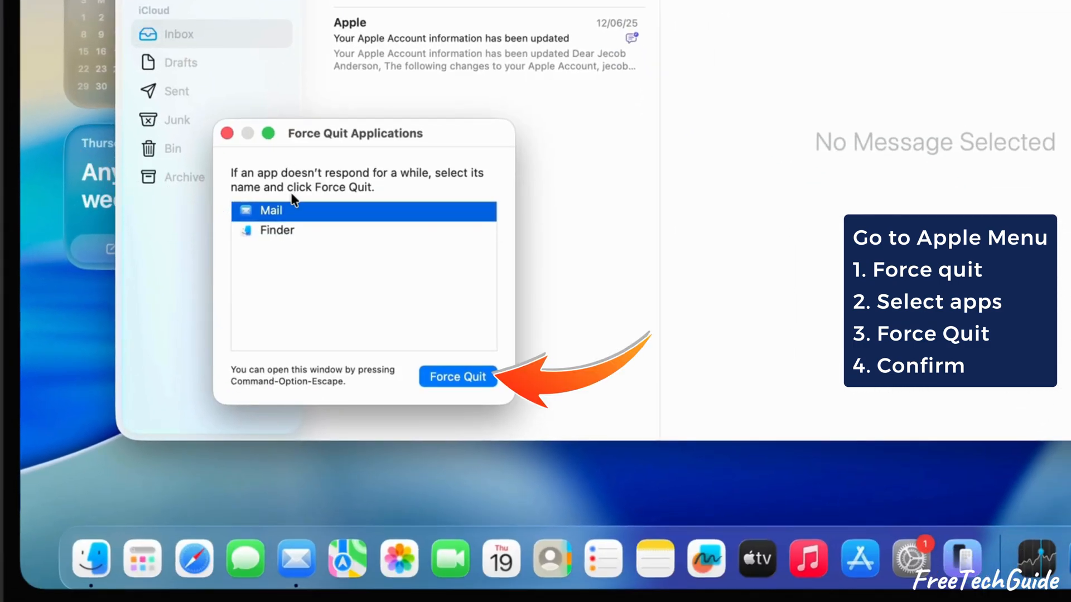
{"action": "left_click", "coordinate": [458, 377]}
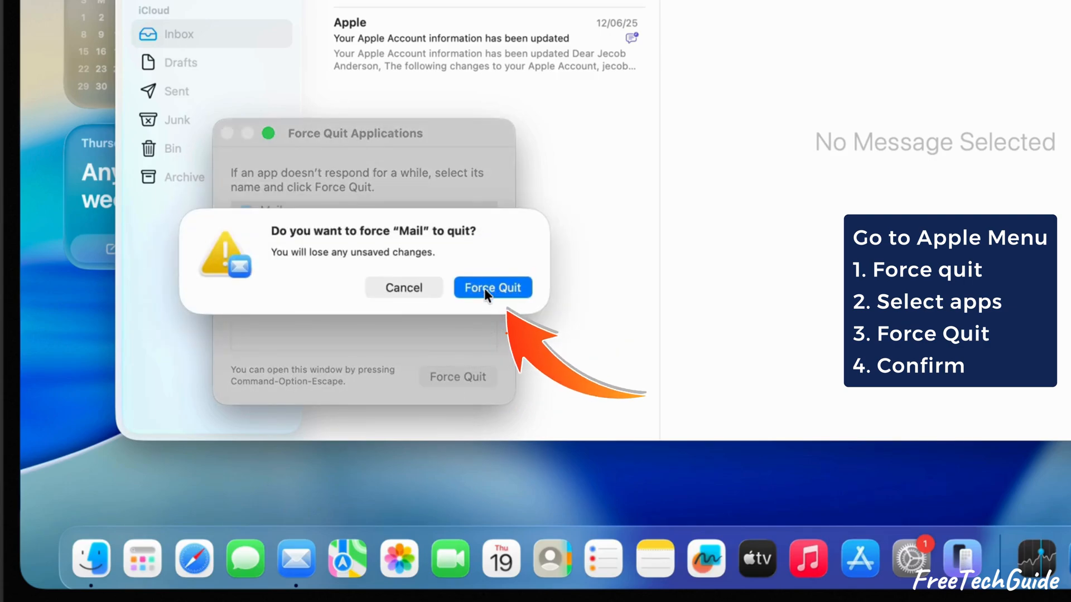
{"action": "left_click", "coordinate": [493, 288]}
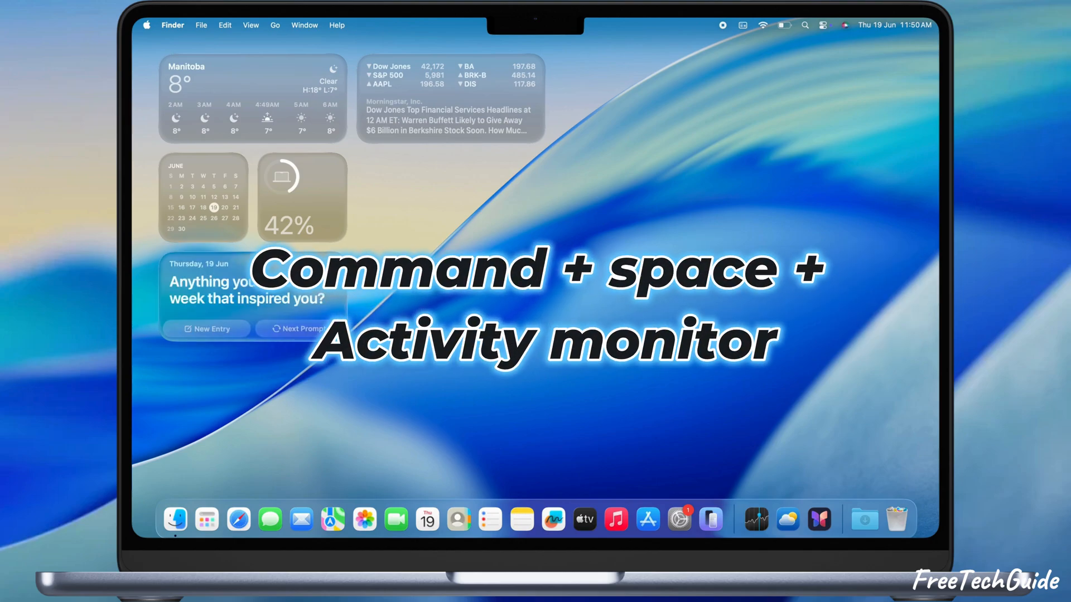
{"action": "left_click", "coordinate": [301, 520]}
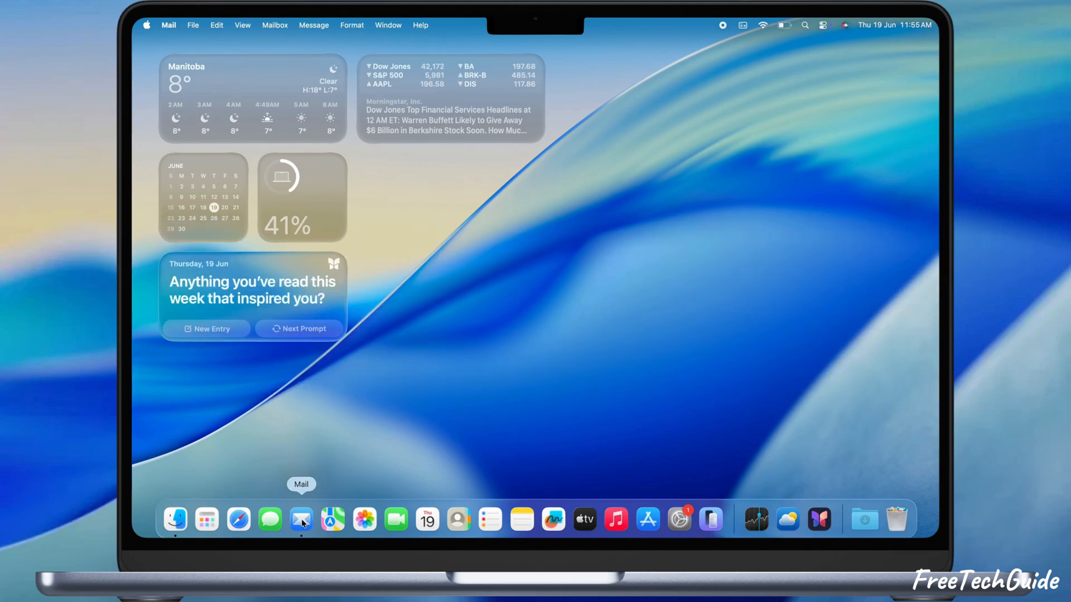
{"action": "left_click", "coordinate": [301, 519]}
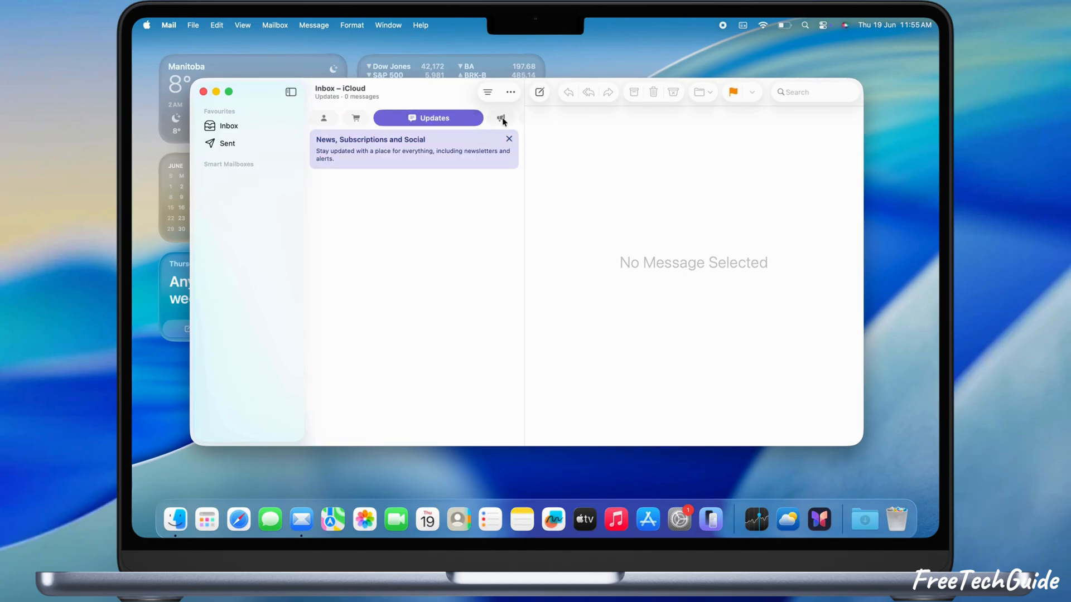
{"action": "left_click", "coordinate": [502, 119]}
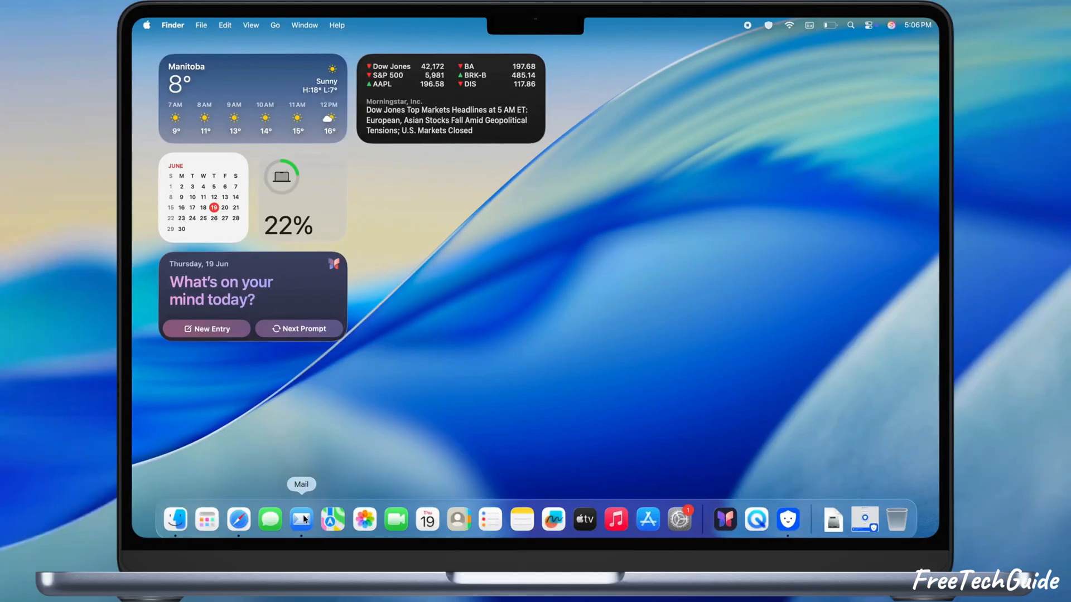
{"action": "left_click", "coordinate": [301, 519]}
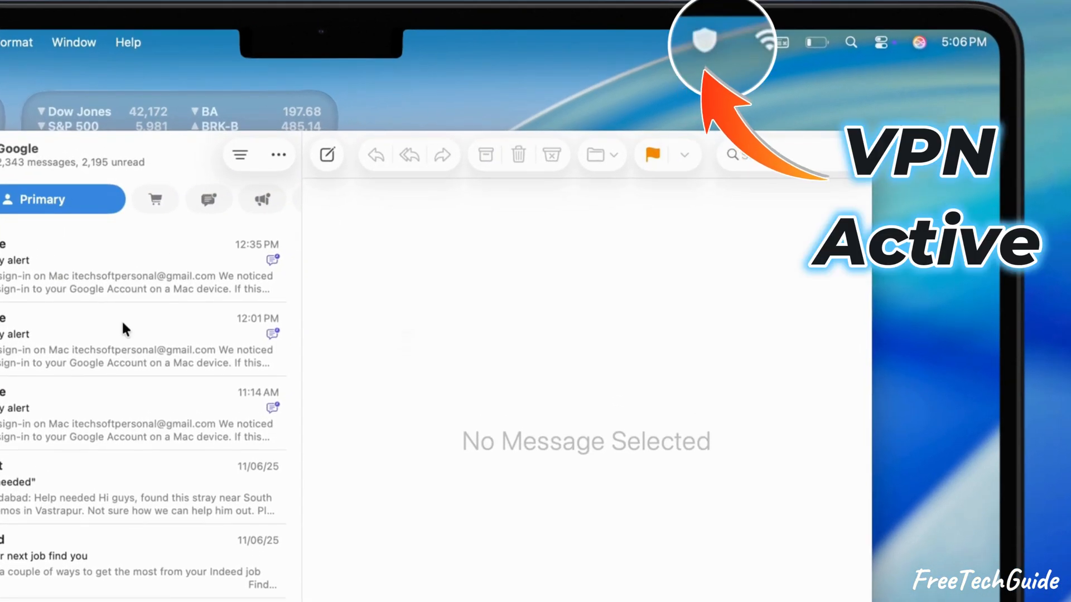
{"action": "mouse_move", "coordinate": [550, 34]}
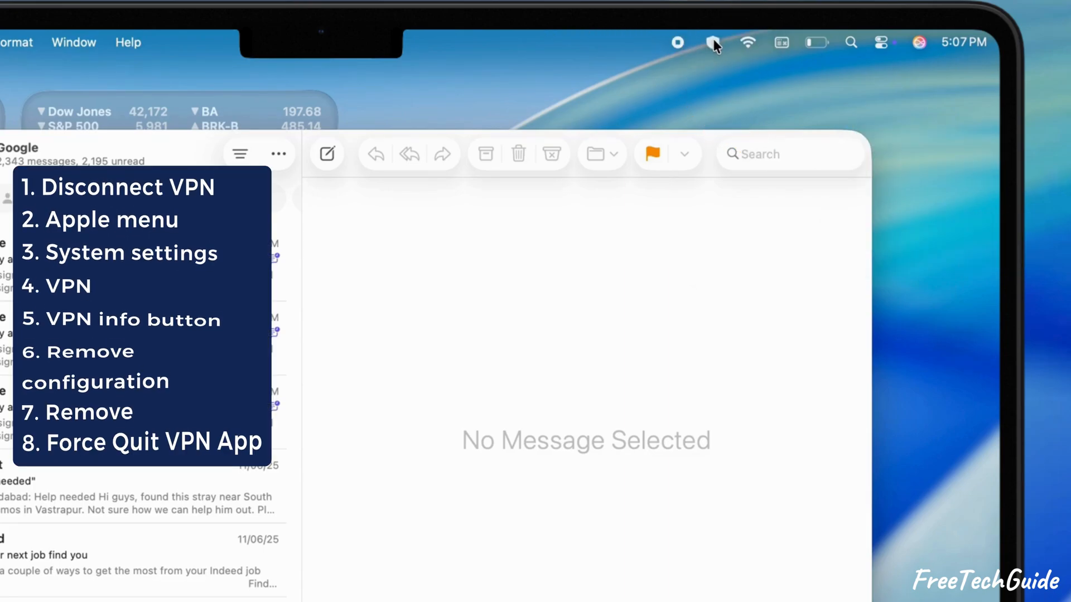
{"action": "left_click", "coordinate": [712, 42]}
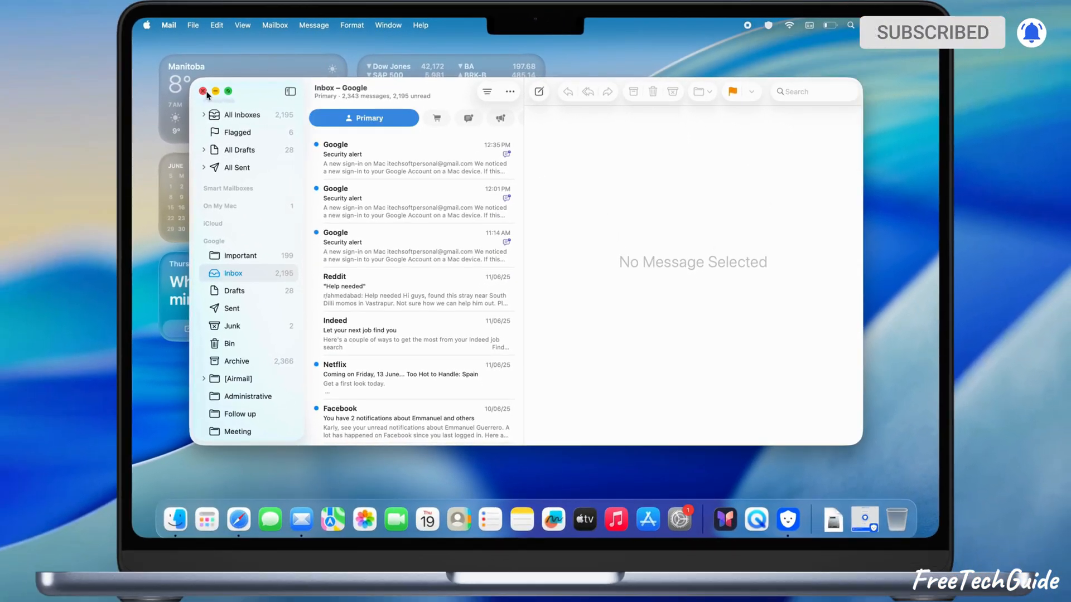
{"action": "left_click", "coordinate": [202, 91]}
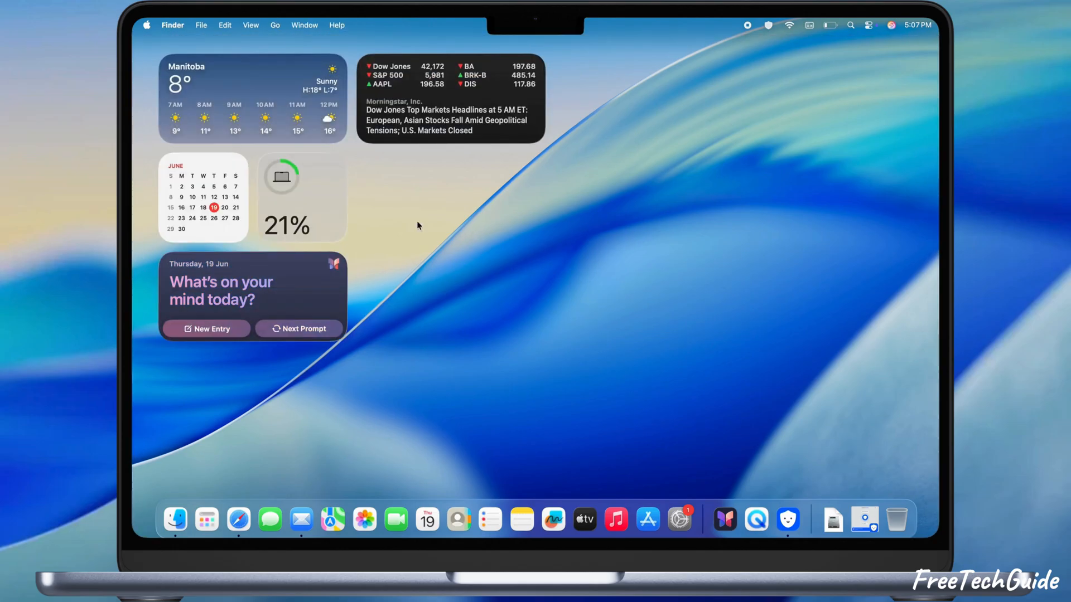
Remove the Betternet VPN configuration from the VPN section of System Settings and confirm.
{"action": "left_click", "coordinate": [124, 38]}
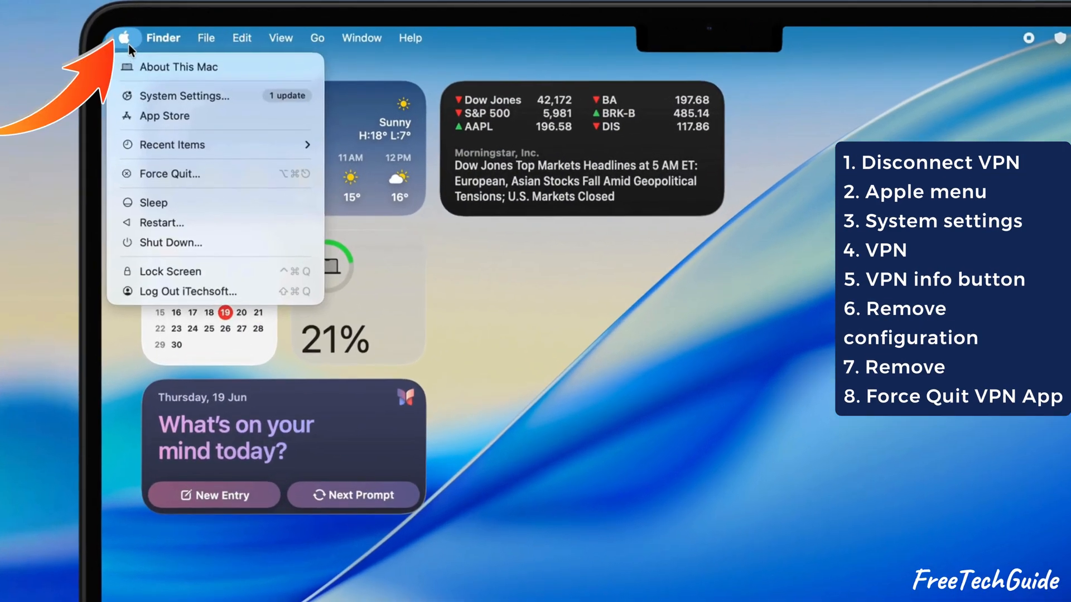
{"action": "left_click", "coordinate": [185, 96]}
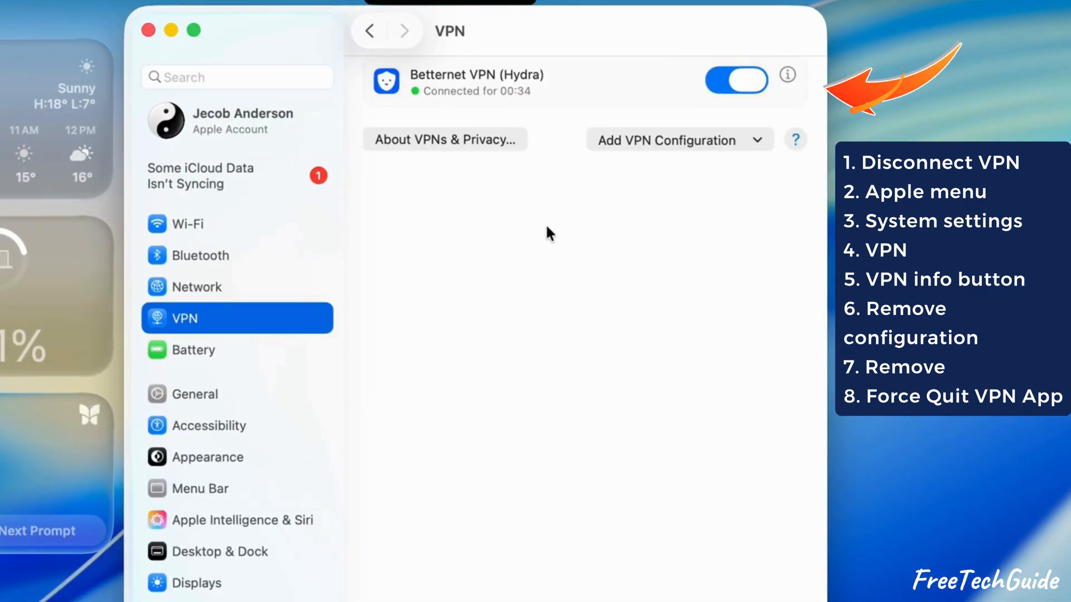
{"action": "left_click", "coordinate": [786, 74]}
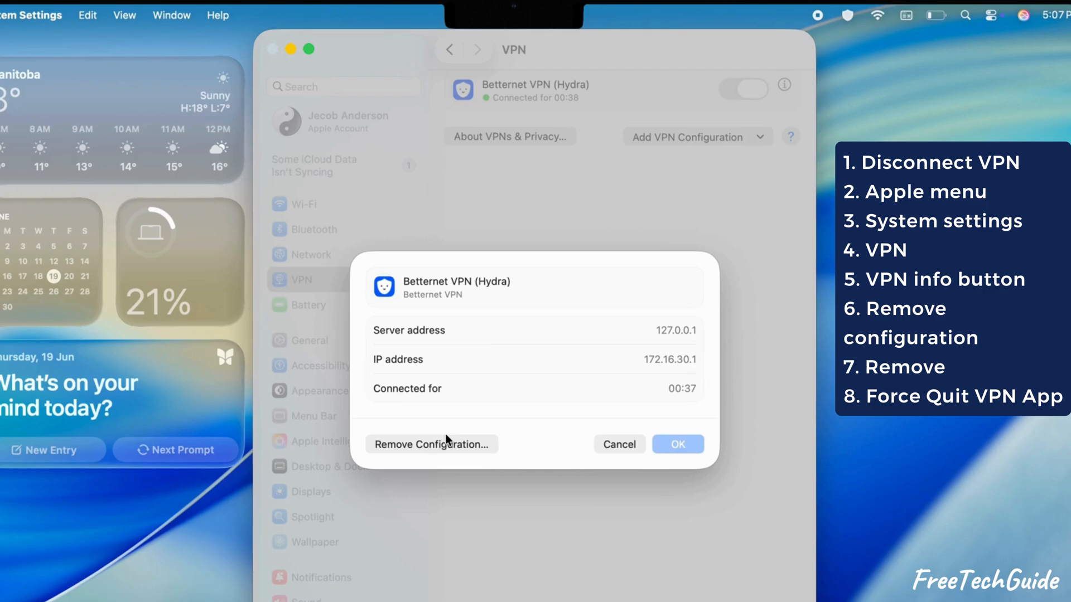
{"action": "left_click", "coordinate": [431, 444]}
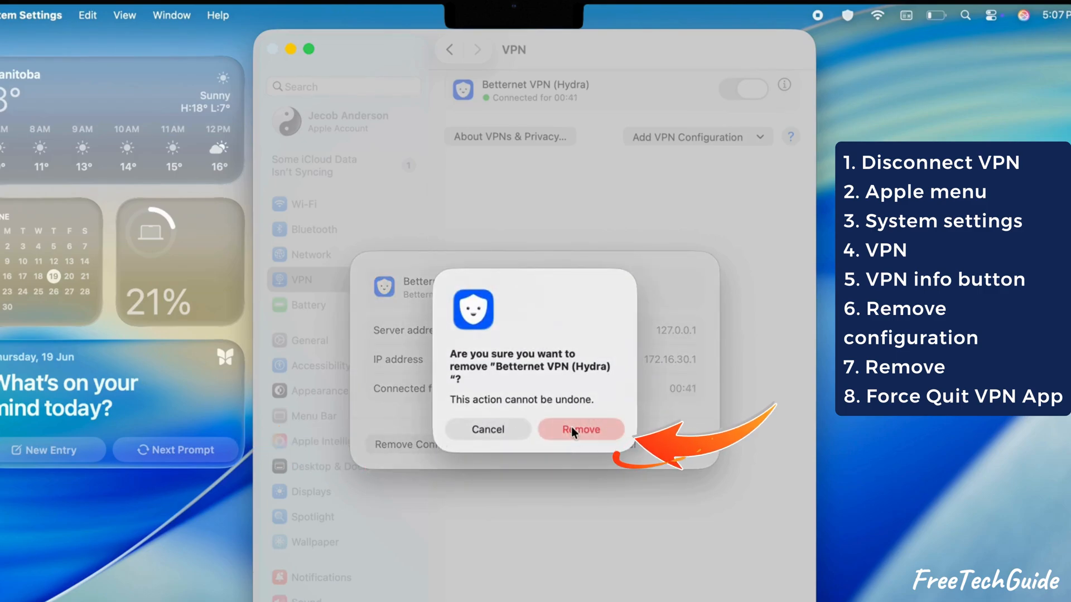
{"action": "left_click", "coordinate": [581, 429]}
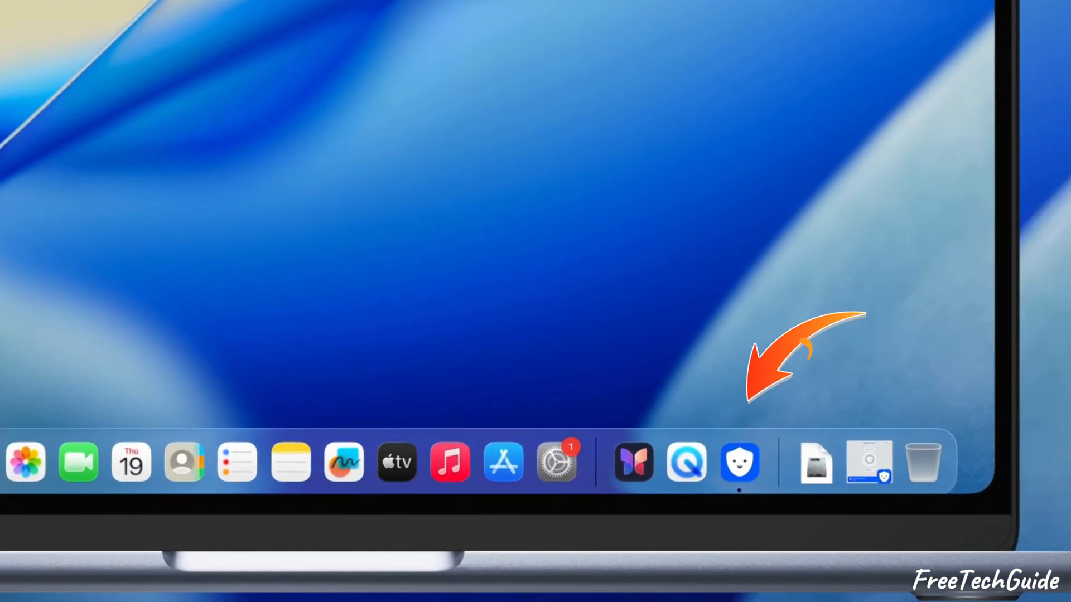
Quit the Betternet VPN app from its Dock icon menu.
{"action": "right_click", "coordinate": [738, 463]}
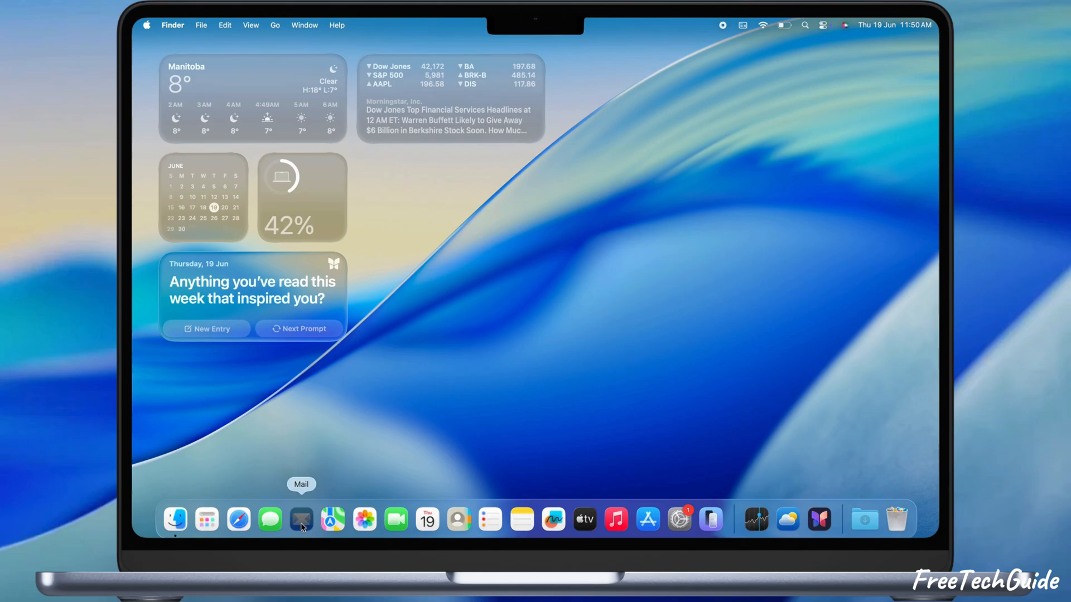
Restart the Mac with 'Reopen windows when logging in' unticked.
{"action": "left_click", "coordinate": [302, 520]}
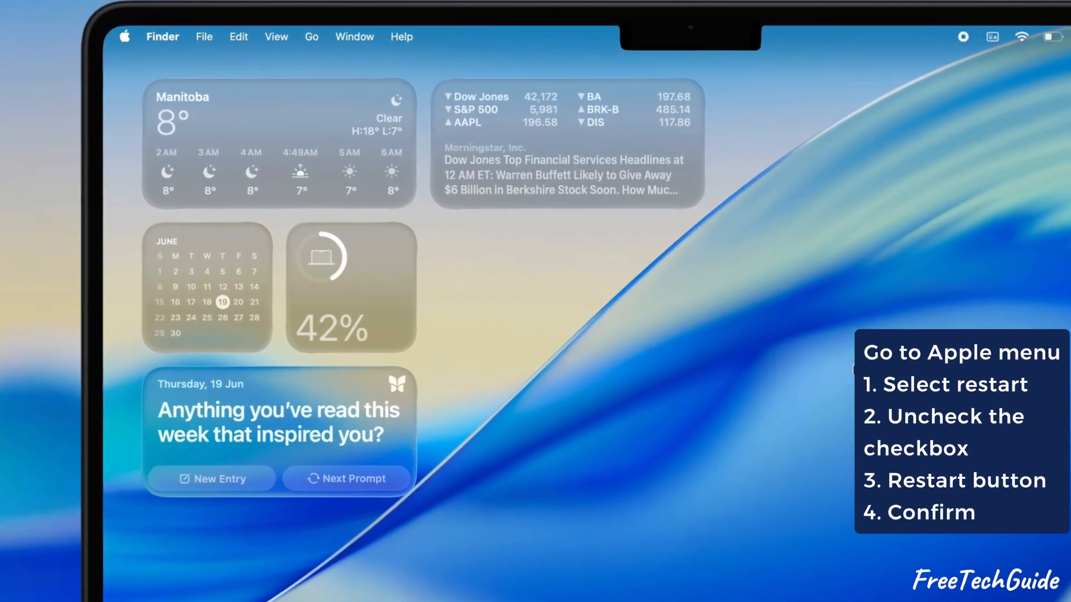
{"action": "left_click", "coordinate": [125, 35]}
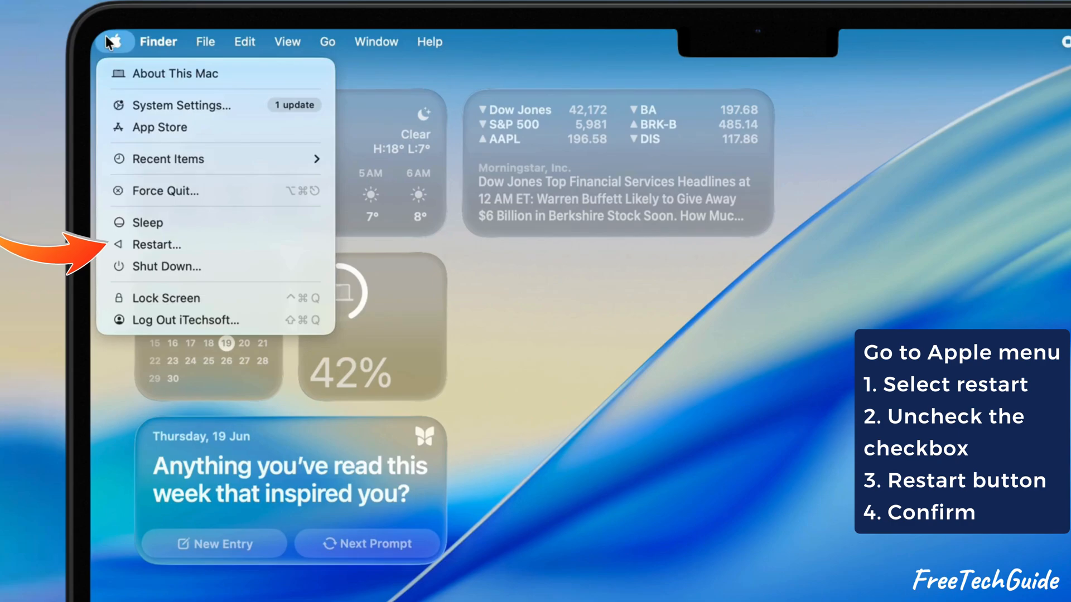
{"action": "mouse_move", "coordinate": [154, 251]}
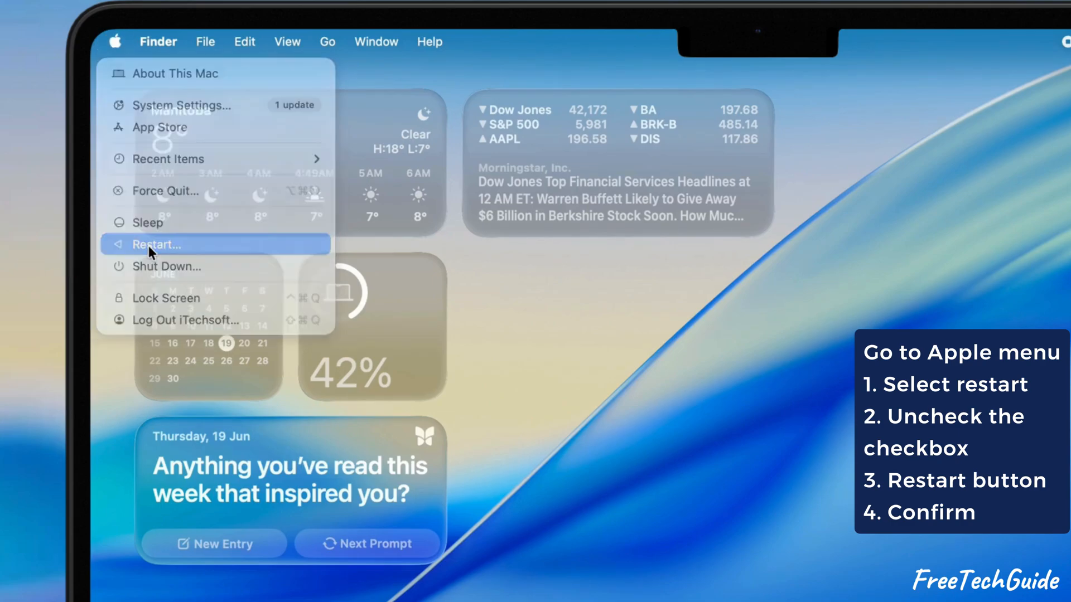
{"action": "left_click", "coordinate": [156, 245]}
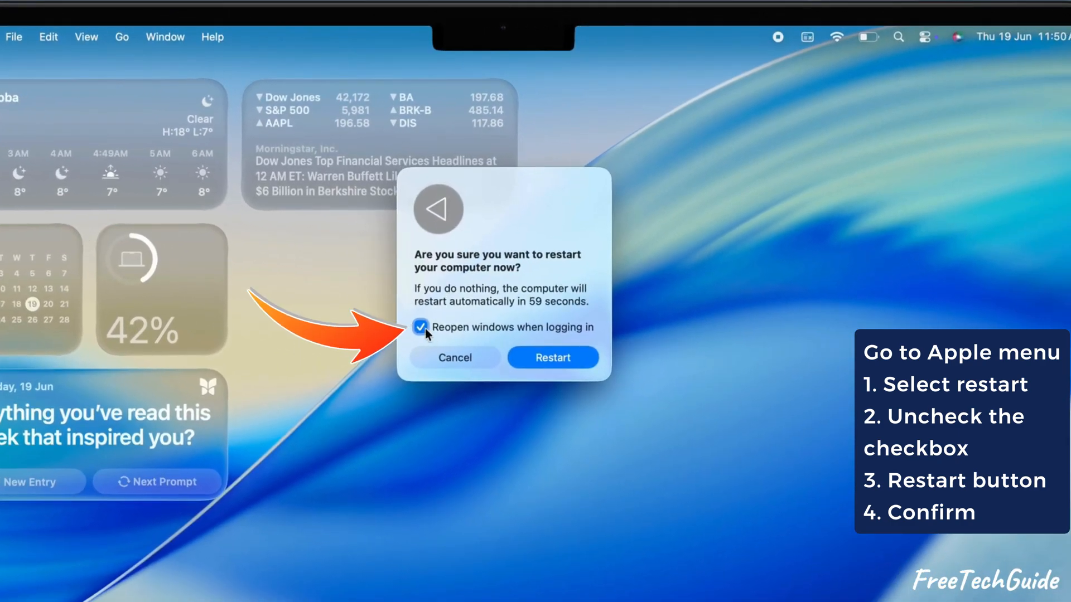
{"action": "left_click", "coordinate": [420, 328]}
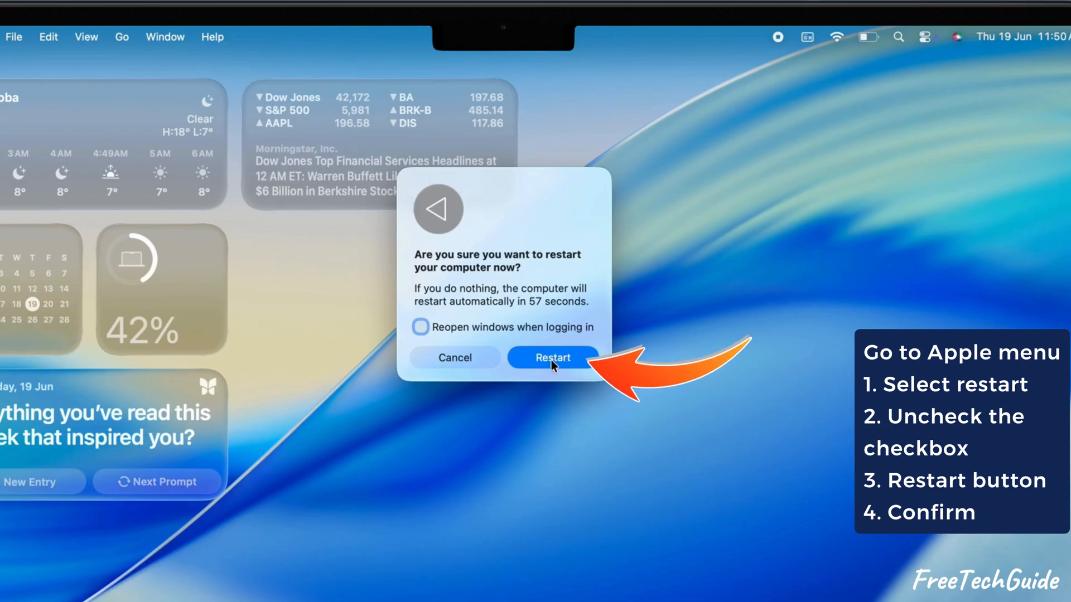
{"action": "left_click", "coordinate": [552, 357]}
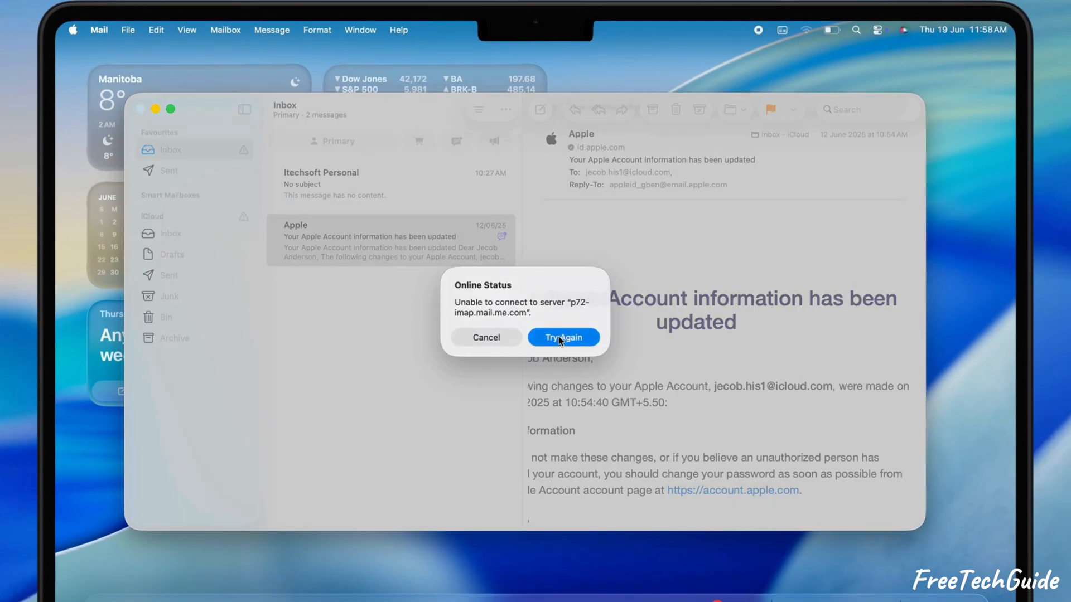
Review the Wi-Fi network list in System Settings from the menu bar Wi-Fi icon.
{"action": "left_click", "coordinate": [803, 29]}
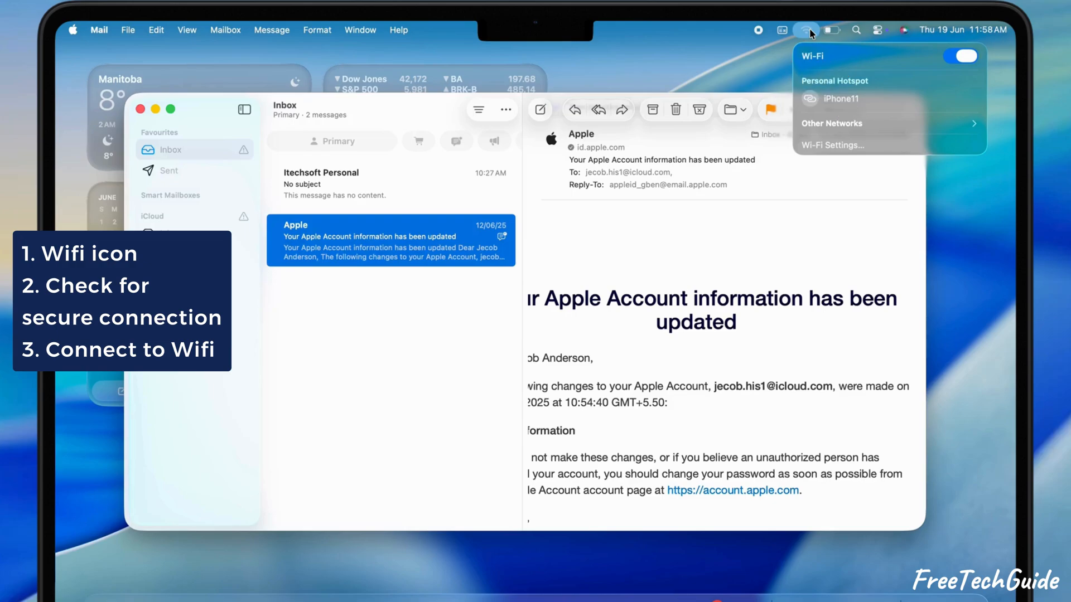
{"action": "mouse_move", "coordinate": [831, 145]}
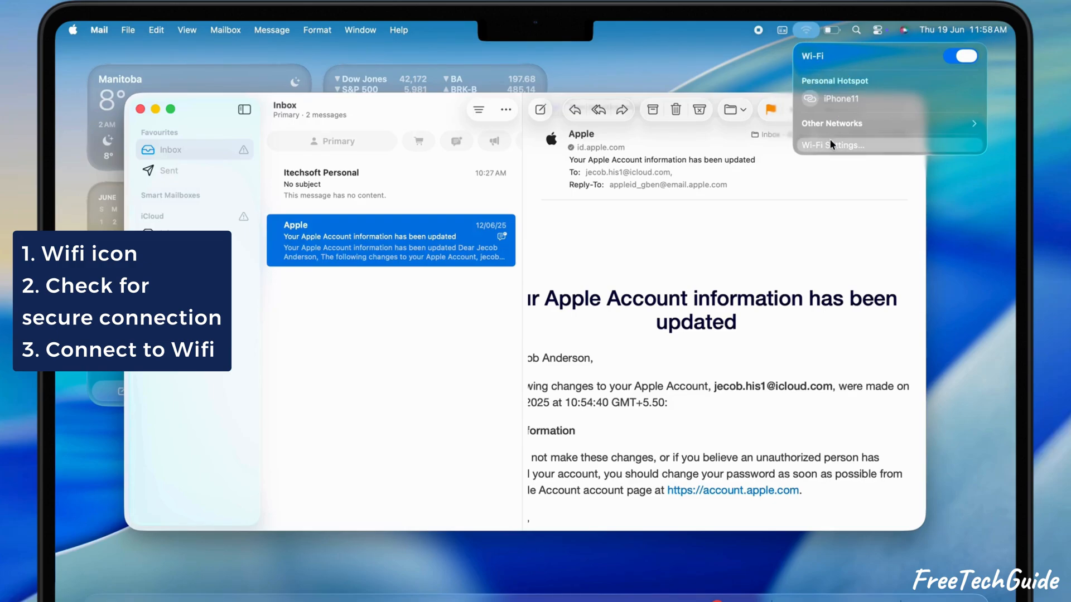
{"action": "left_click", "coordinate": [831, 145]}
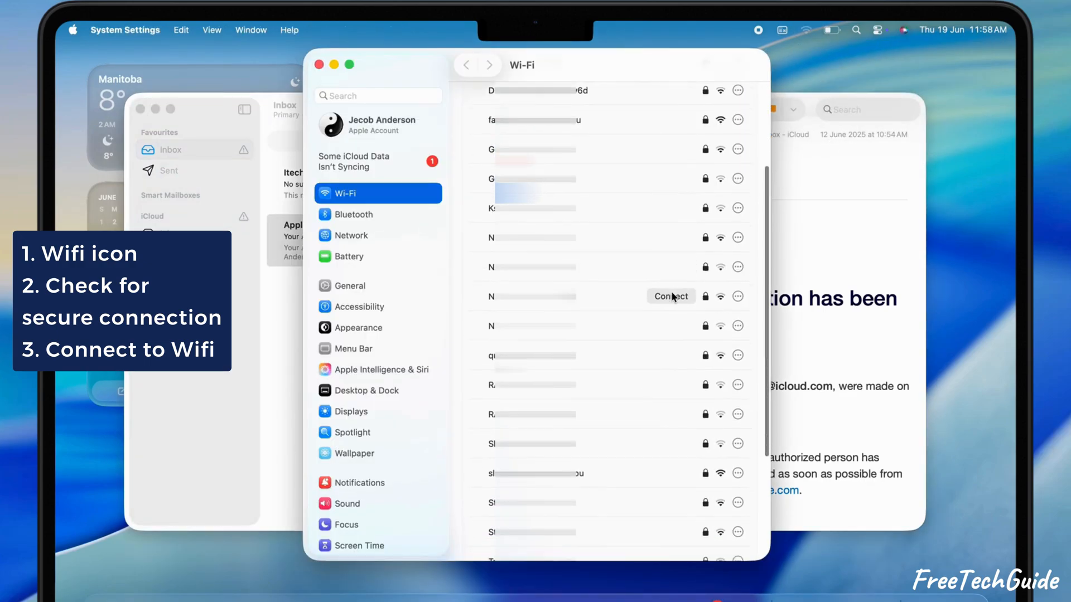
{"action": "scroll", "scroll_direction": "down", "scroll_amount": 3}
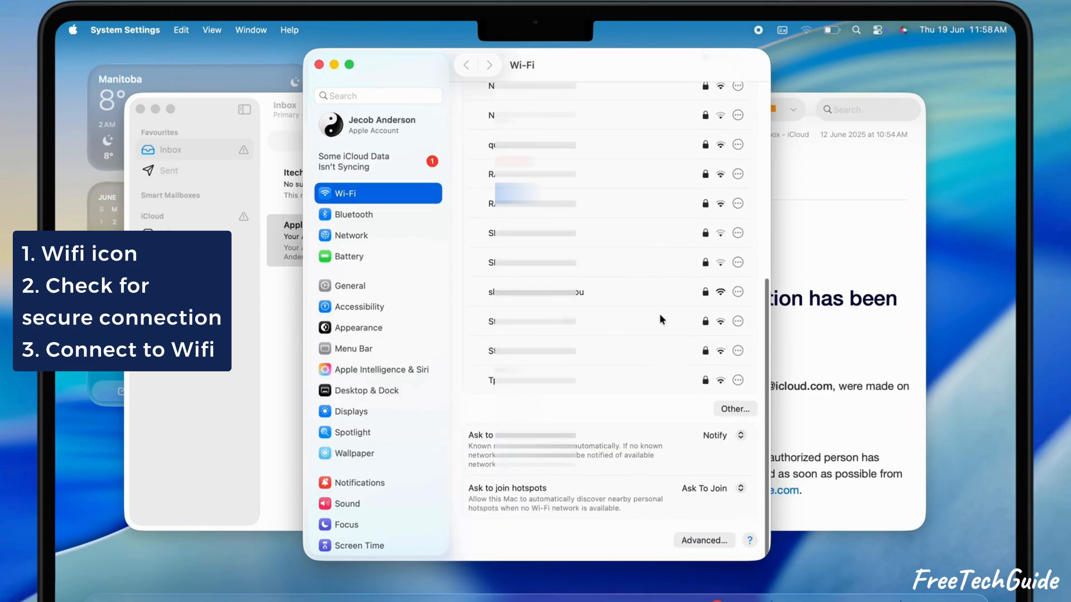
{"action": "left_click", "coordinate": [535, 292]}
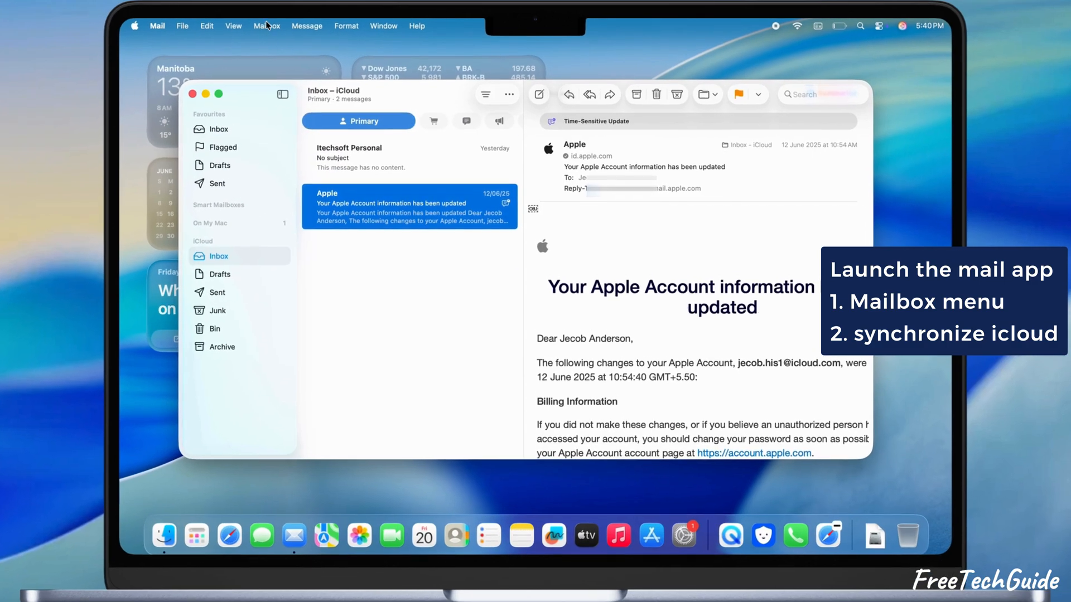
Synchronise the iCloud account from the Mailbox menu.
{"action": "left_click", "coordinate": [266, 25]}
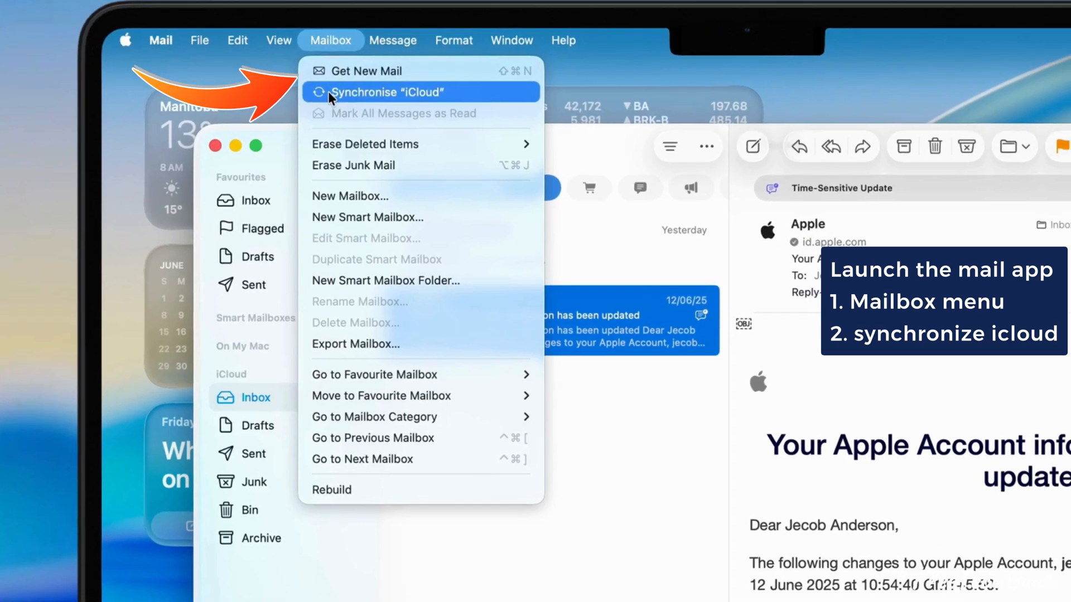
{"action": "left_click", "coordinate": [386, 92]}
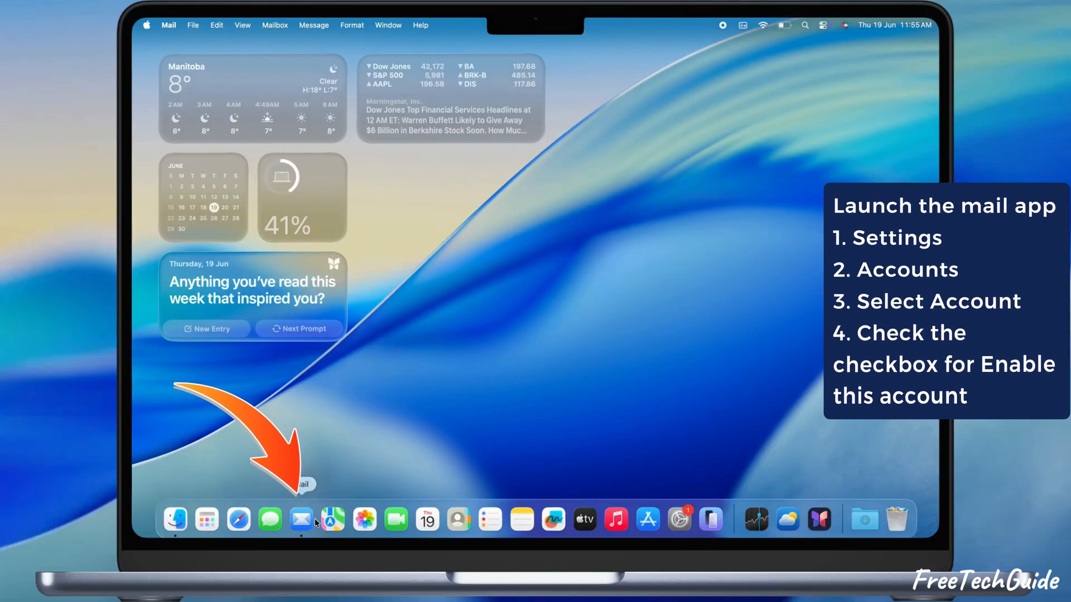
Enable the iCloud account in Mail's Accounts settings.
{"action": "left_click", "coordinate": [148, 31]}
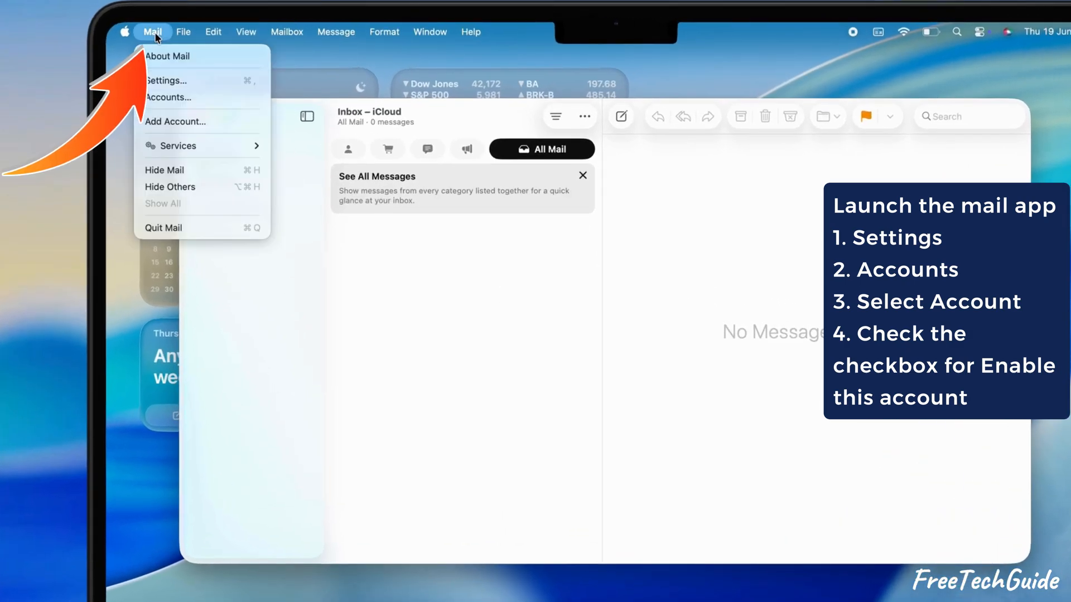
{"action": "left_click", "coordinate": [165, 81]}
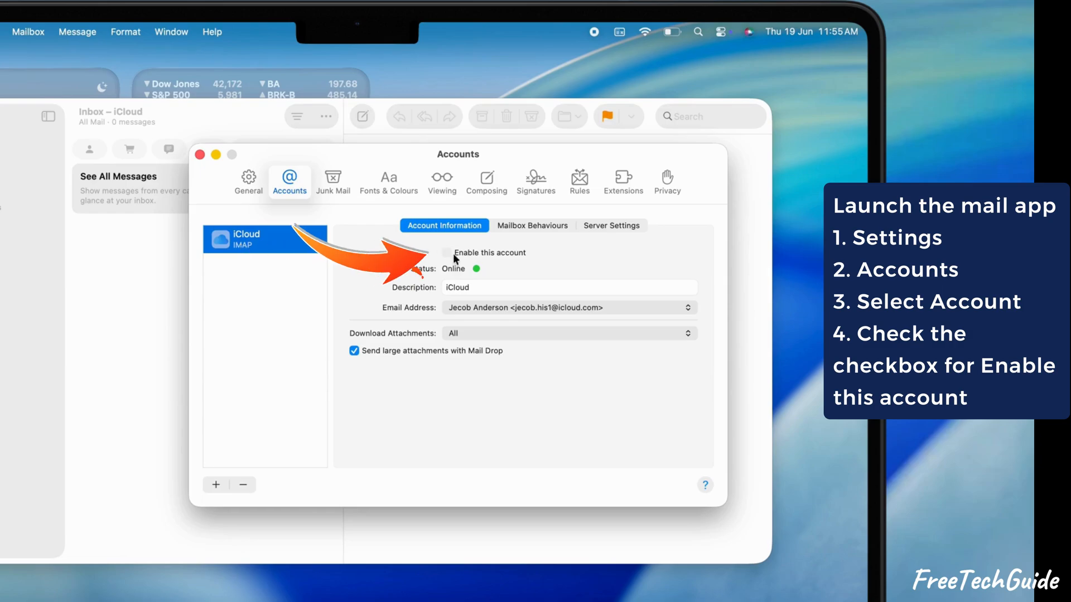
{"action": "left_click", "coordinate": [447, 252]}
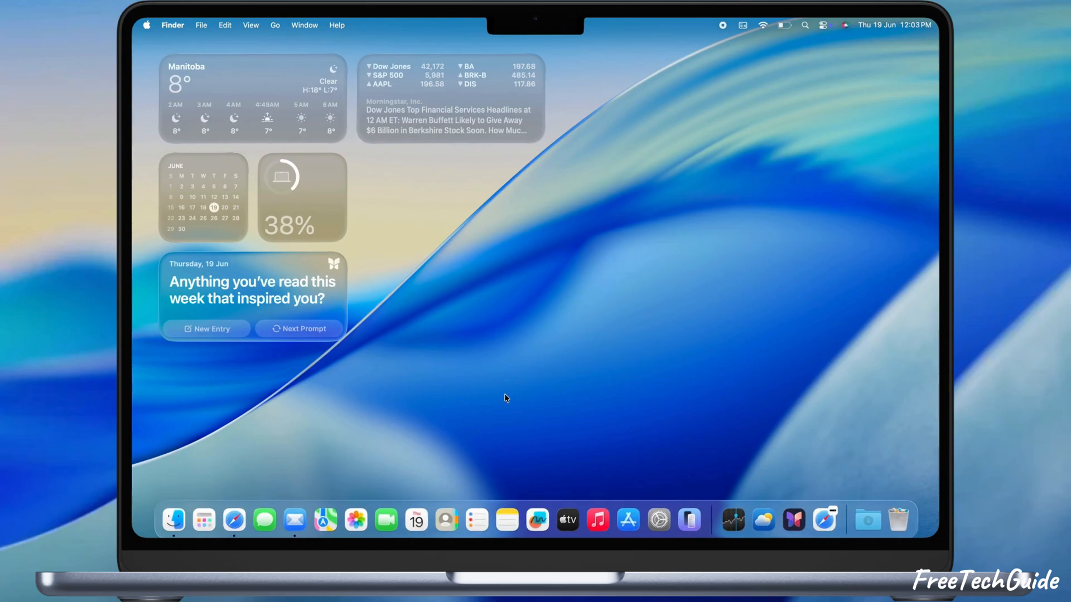
{"action": "mouse_move", "coordinate": [491, 400]}
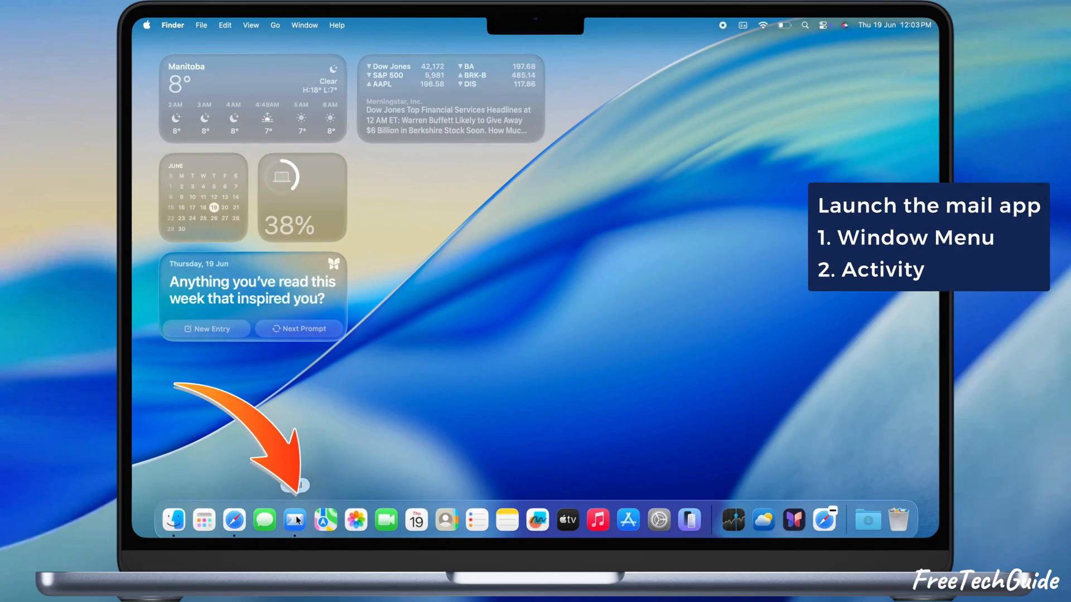
Relaunch Mail and show the message download progress in the Activity window.
{"action": "left_click", "coordinate": [294, 520]}
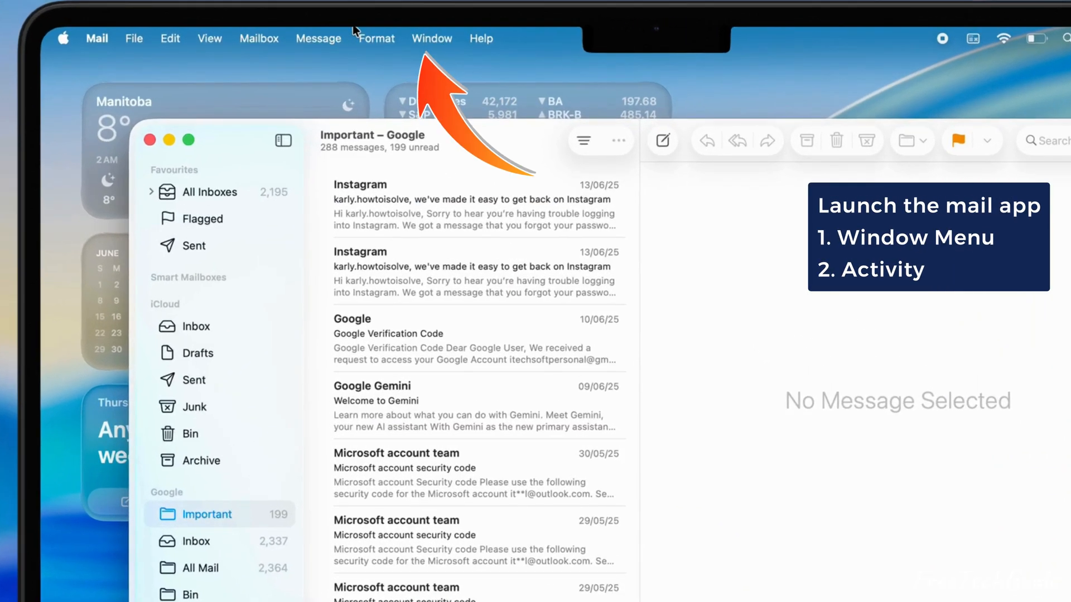
{"action": "left_click", "coordinate": [432, 38]}
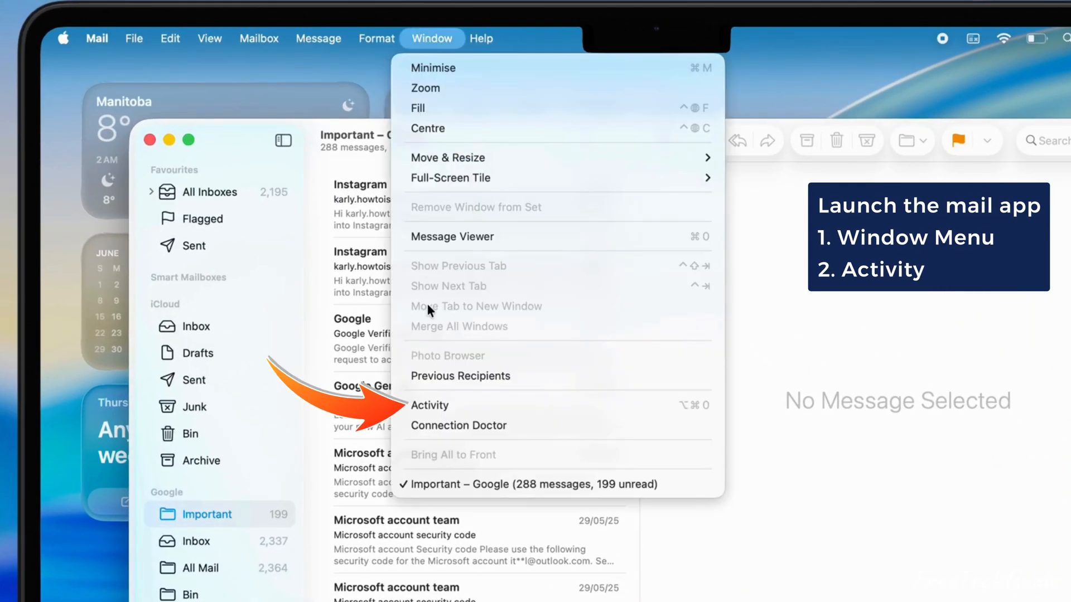
{"action": "left_click", "coordinate": [429, 406]}
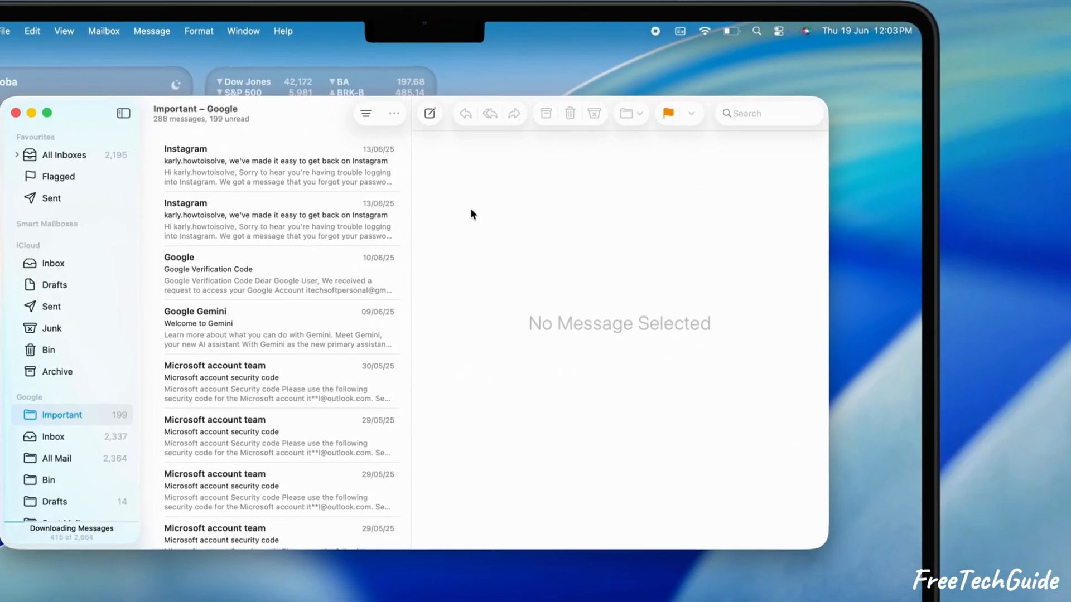
{"action": "left_click", "coordinate": [301, 519]}
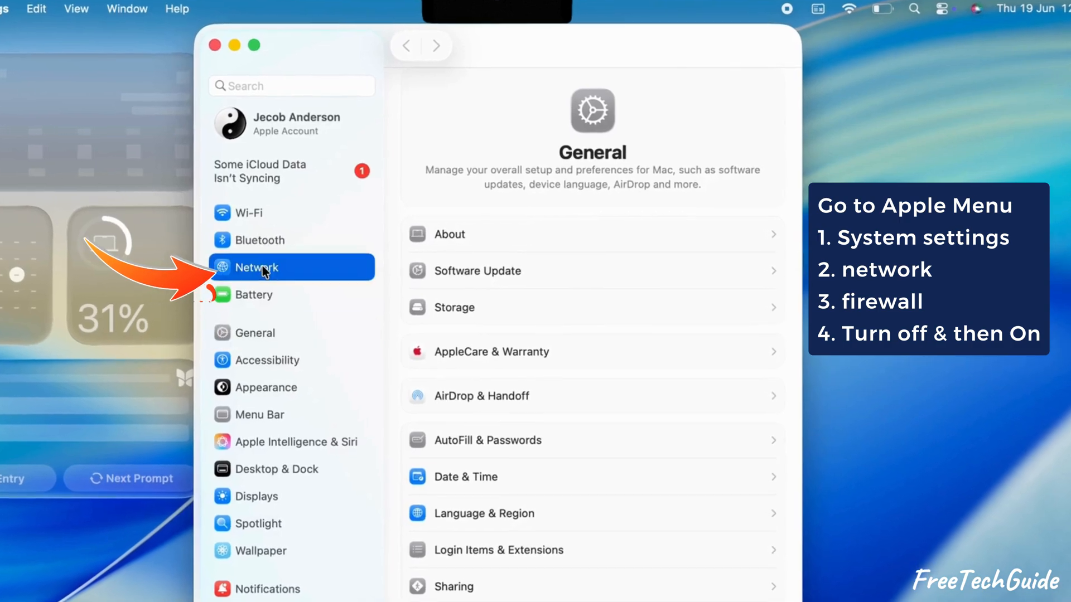
Switch System Settings to the Network section.
{"action": "left_click", "coordinate": [263, 268]}
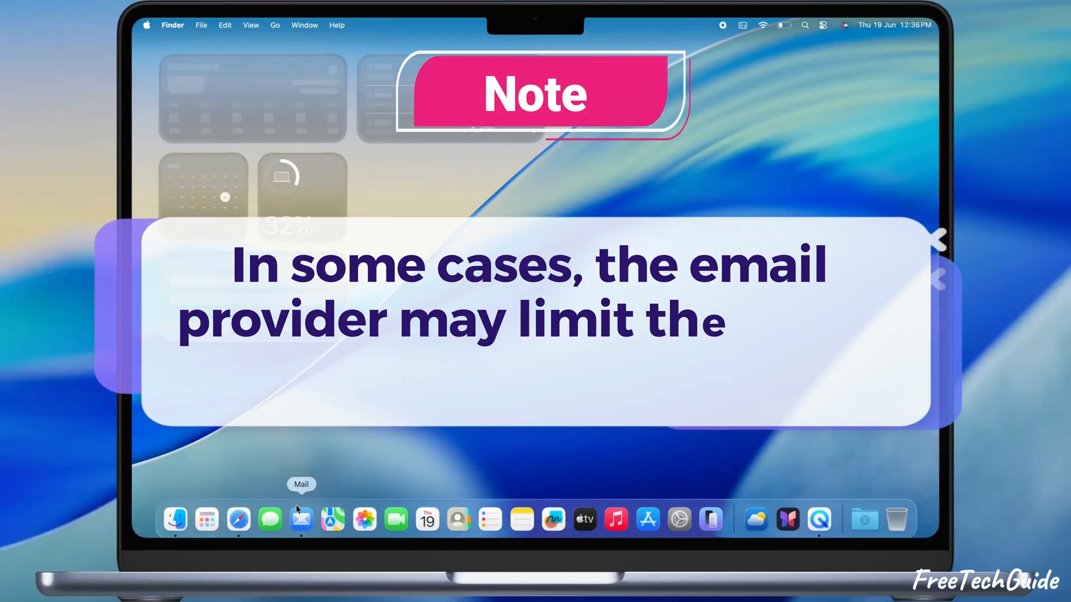
Relaunch Mail and dismiss the low home-folder storage warning.
{"action": "left_click", "coordinate": [301, 519]}
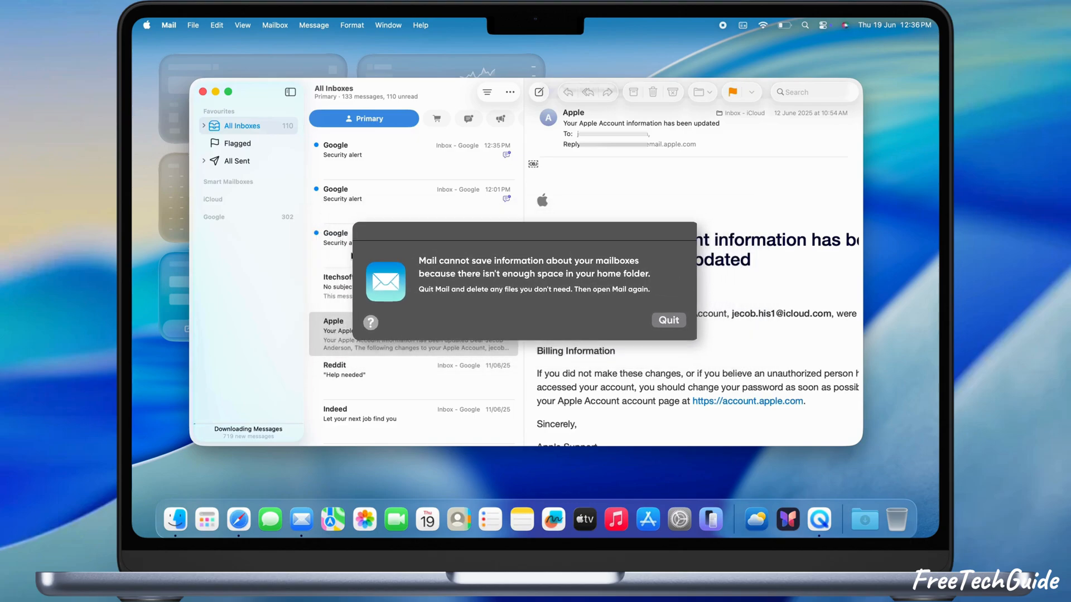
{"action": "left_click", "coordinate": [668, 320]}
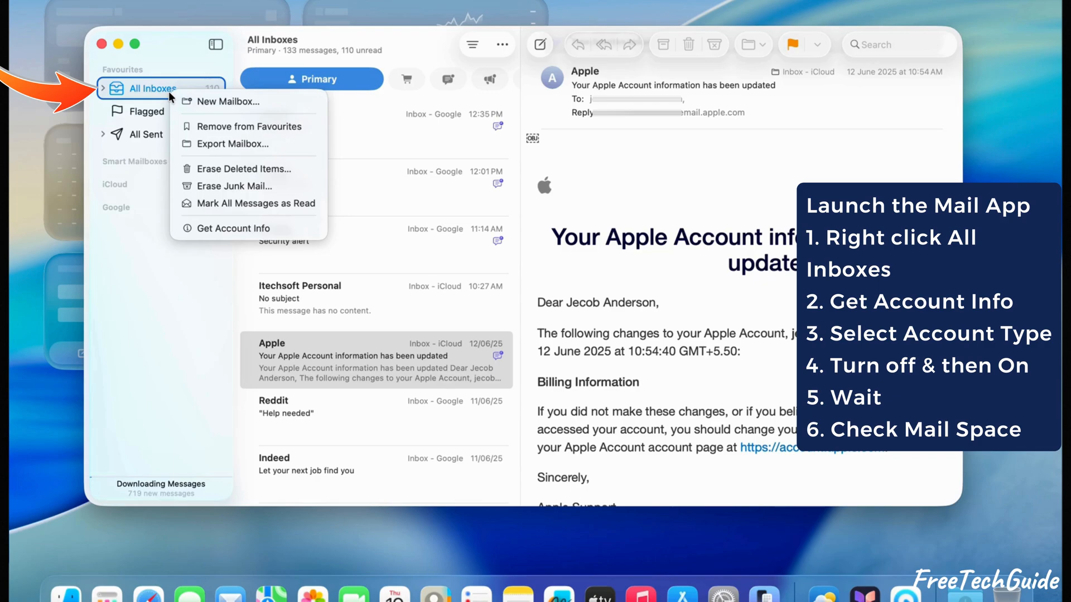
{"action": "mouse_move", "coordinate": [209, 231]}
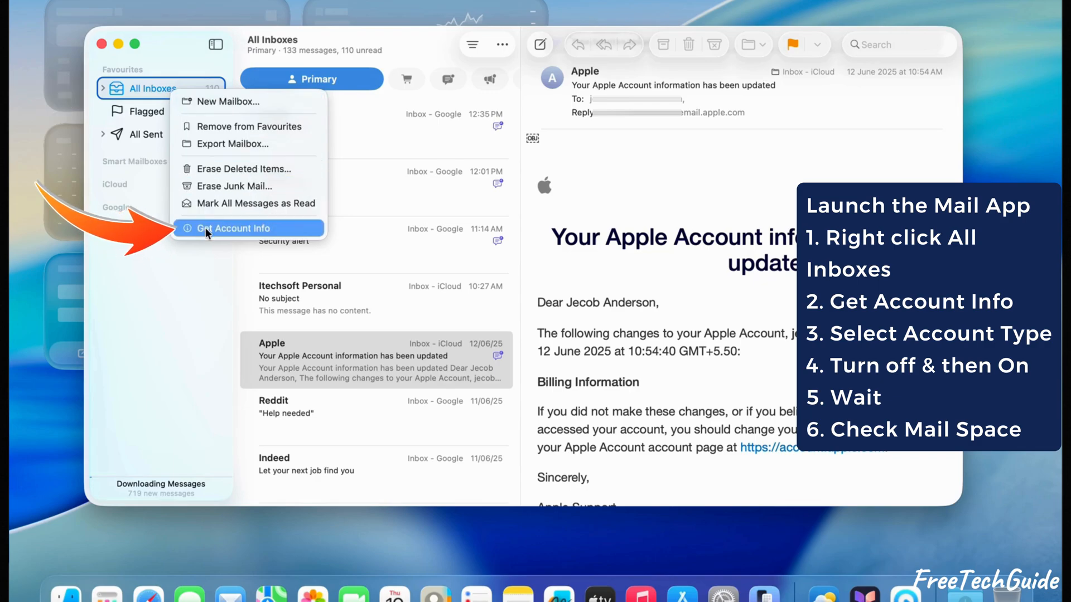
View Account Info for Google (IMAP): 13.05 GB used, 16.11 GB available.
{"action": "left_click", "coordinate": [232, 227]}
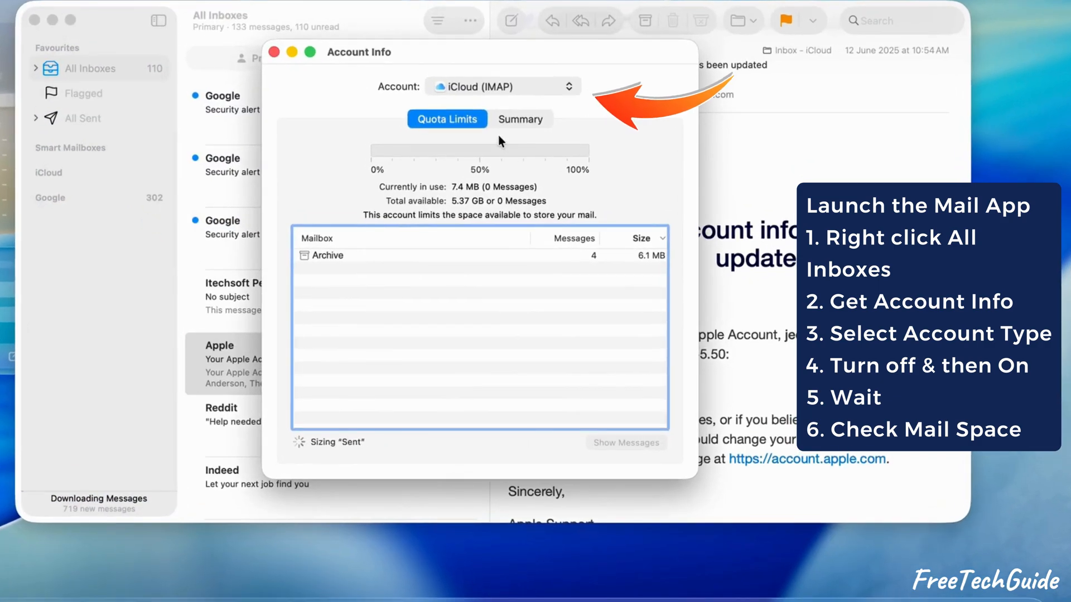
{"action": "left_click", "coordinate": [502, 87]}
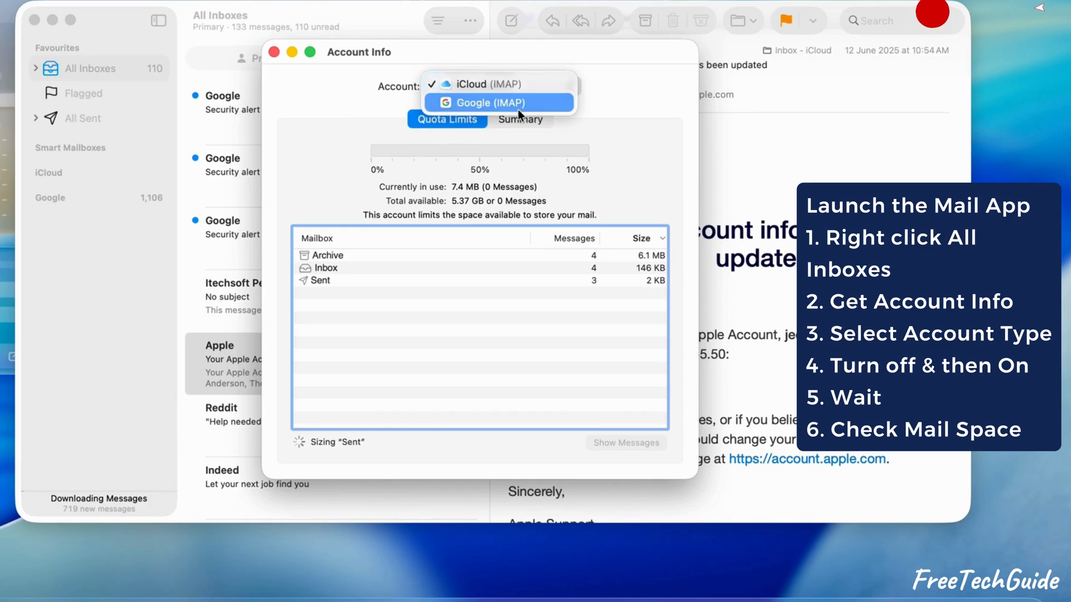
{"action": "left_click", "coordinate": [498, 103]}
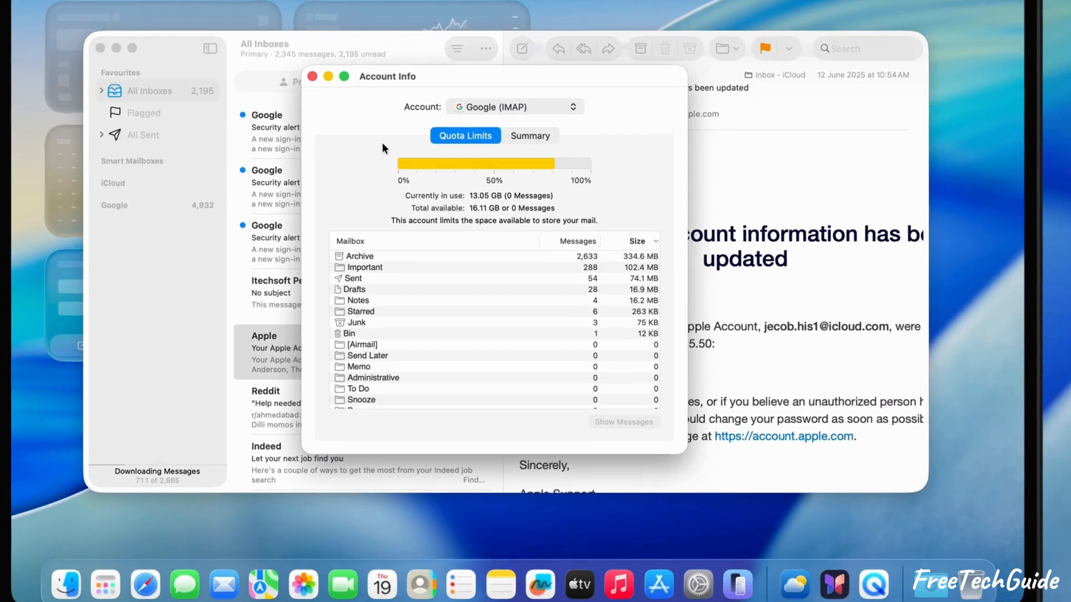
{"action": "left_click", "coordinate": [317, 75]}
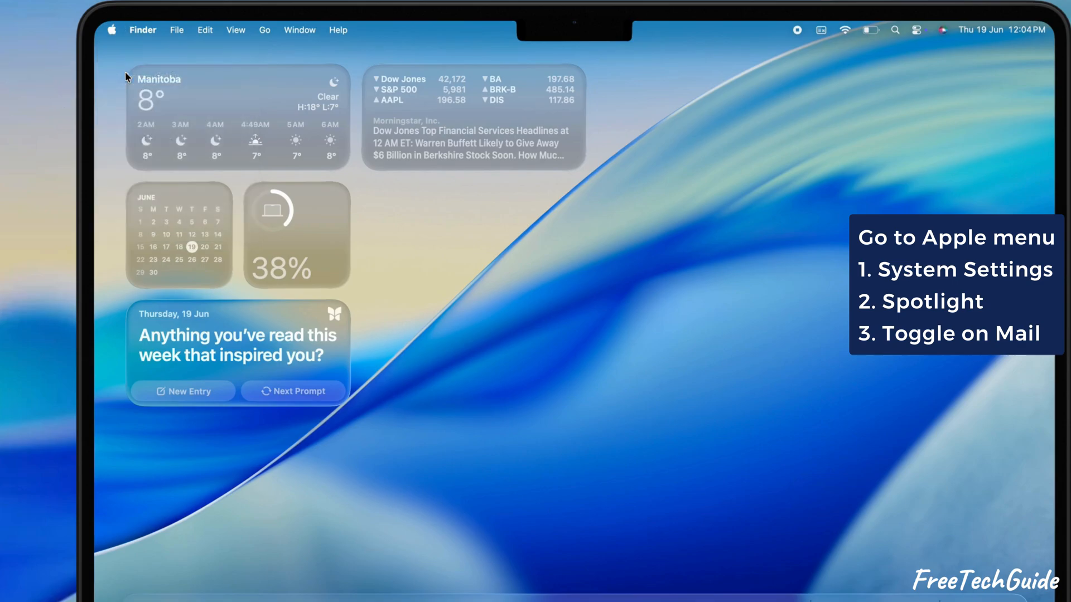
Show the Spotlight pane of System Settings via the Apple menu.
{"action": "left_click", "coordinate": [114, 31]}
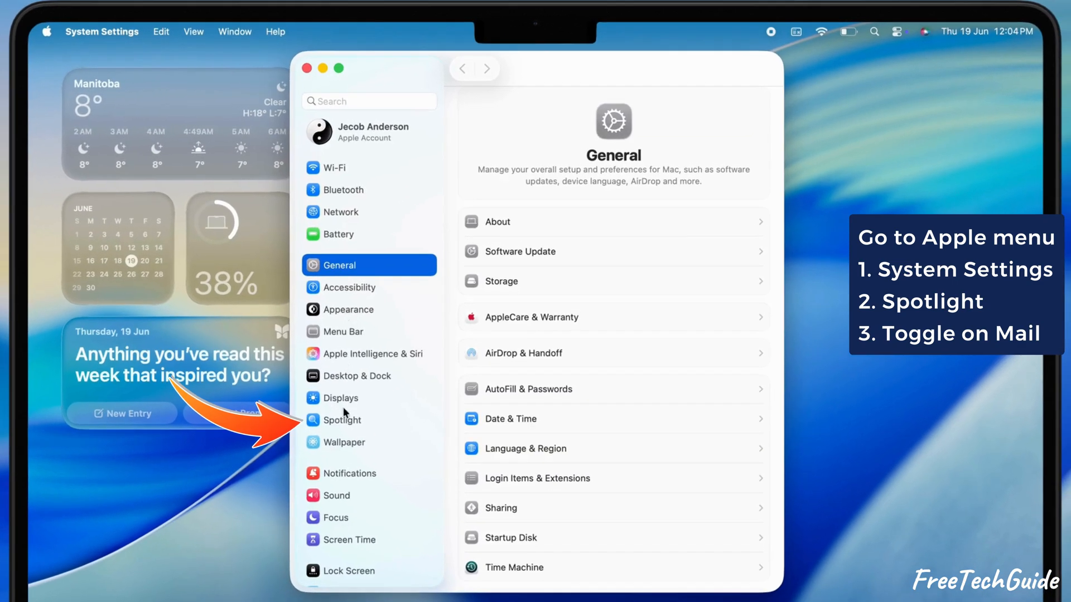
{"action": "left_click", "coordinate": [341, 421]}
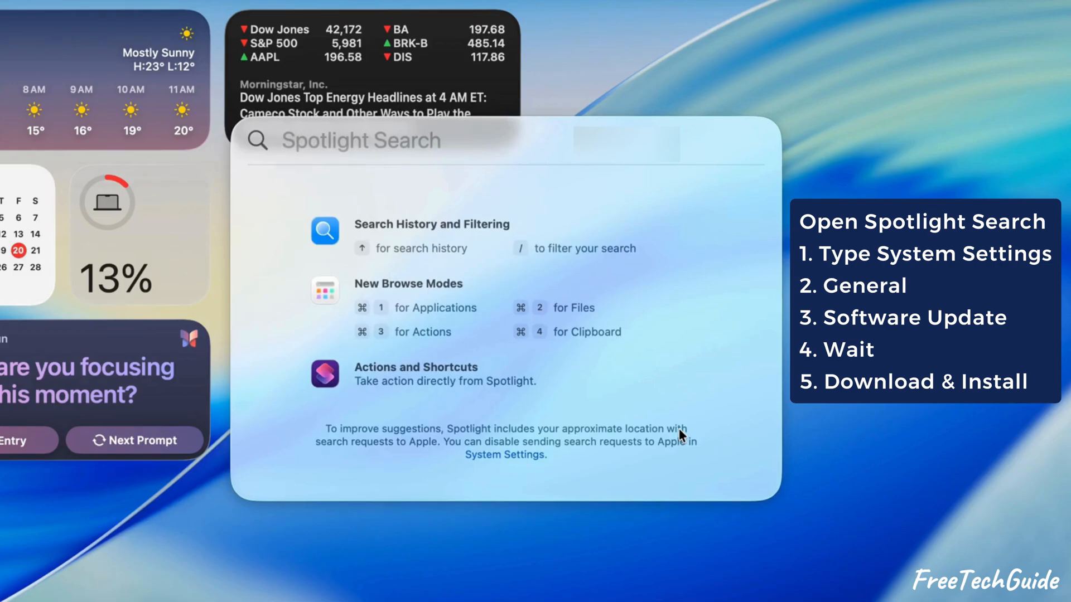
Run Check for Update in Software Update, confirm 'Your Mac is up to date', then close Settings.
{"action": "type", "text": "system Settings"}
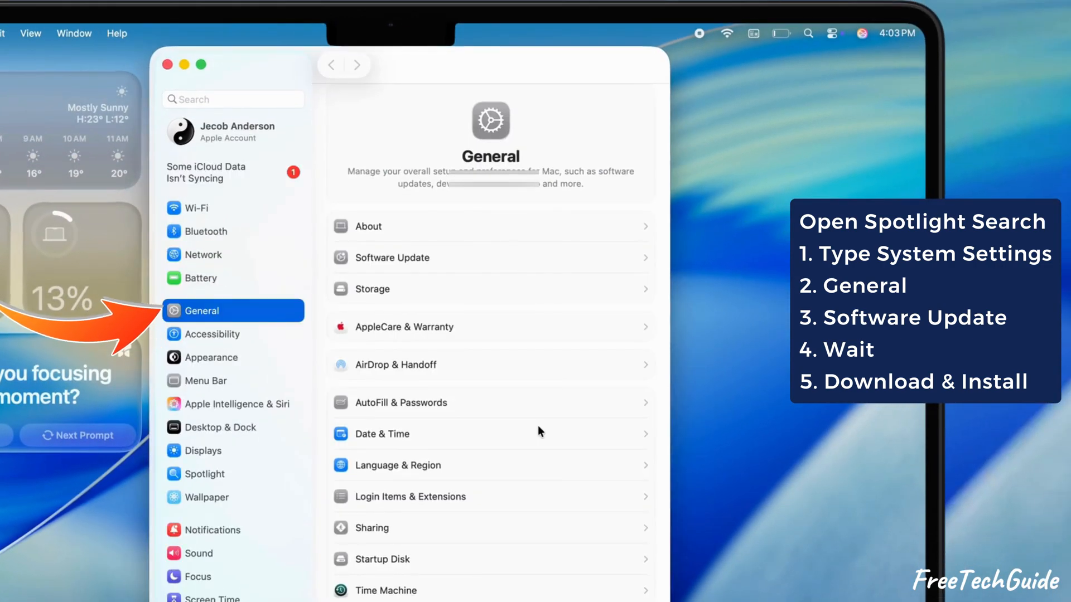
{"action": "left_click", "coordinate": [393, 258]}
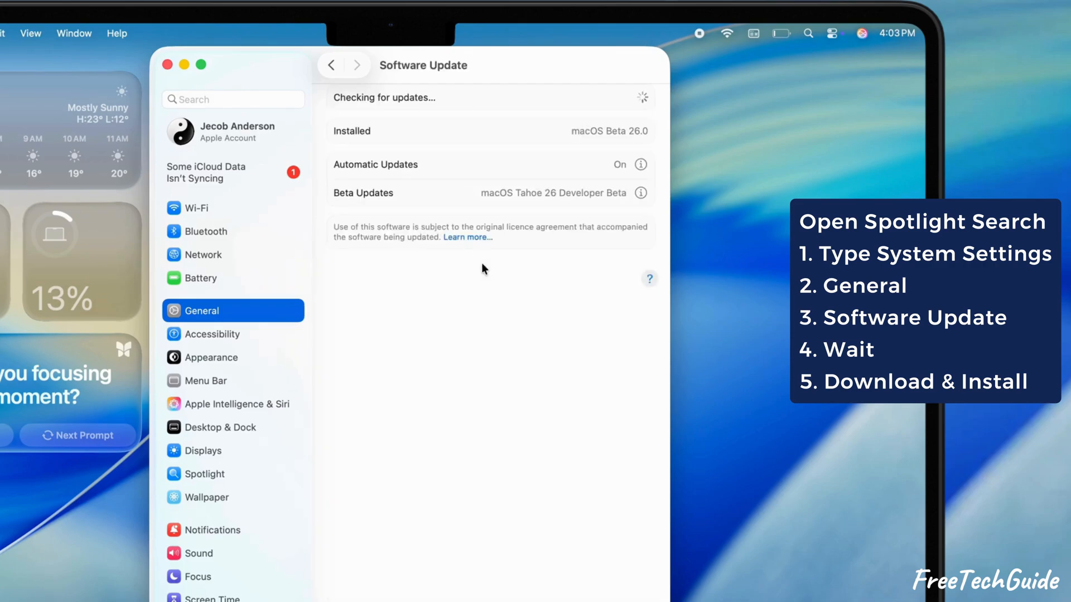
{"action": "mouse_move", "coordinate": [470, 357]}
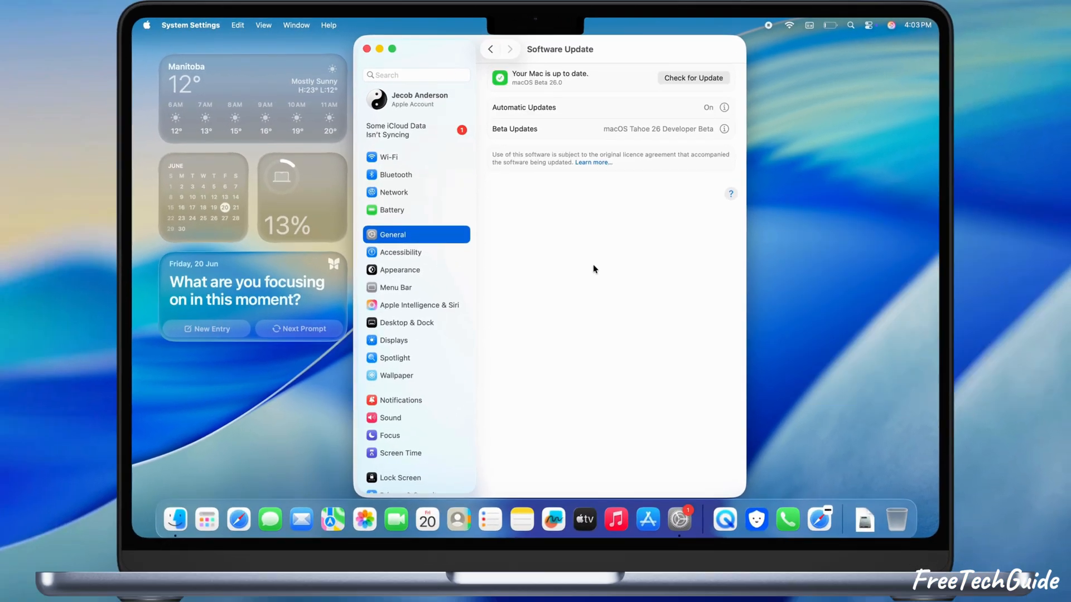
{"action": "left_click", "coordinate": [363, 49]}
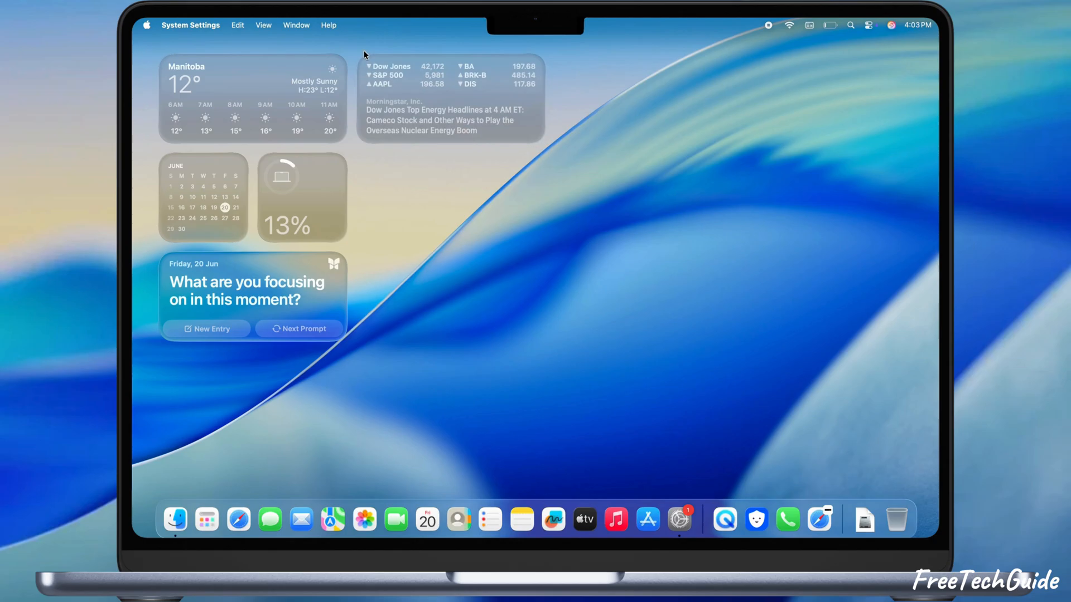
Launch Safari and load apple.com's System Status page showing iCloud Mail's resolved issue.
{"action": "left_click", "coordinate": [238, 519]}
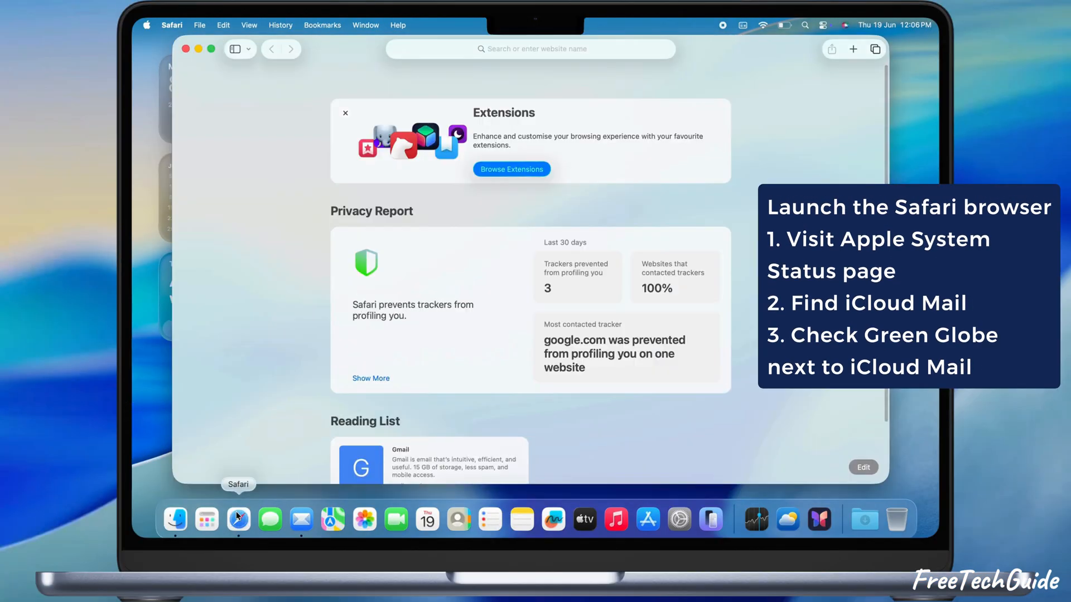
{"action": "type", "text": "apple.com"}
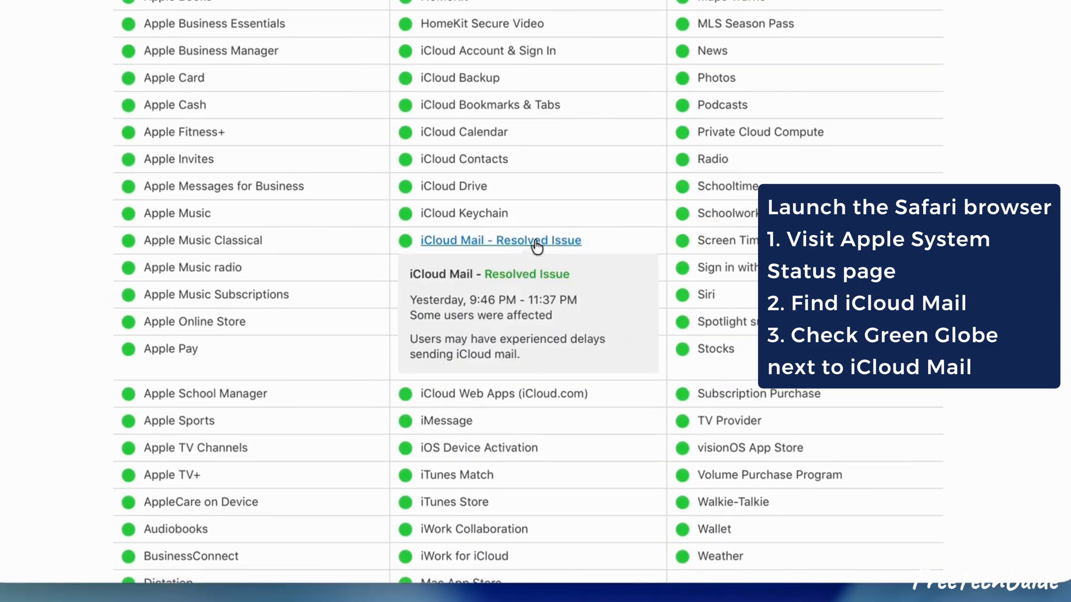
{"action": "mouse_move", "coordinate": [505, 213]}
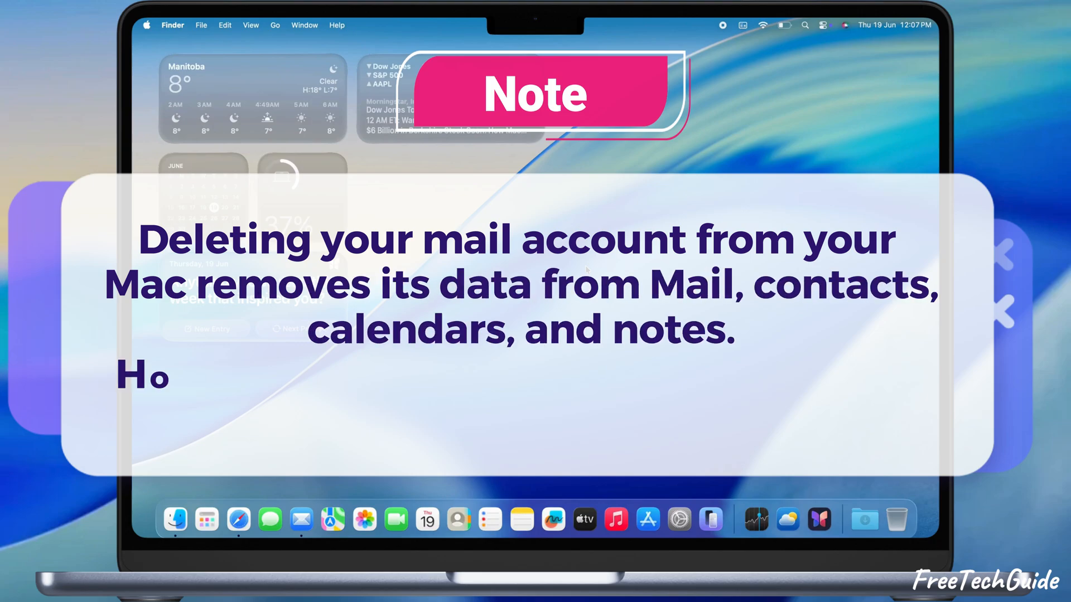
Leave Safari and start Mail from the Dock.
{"action": "type", "text": "However, all data will be restored when you"}
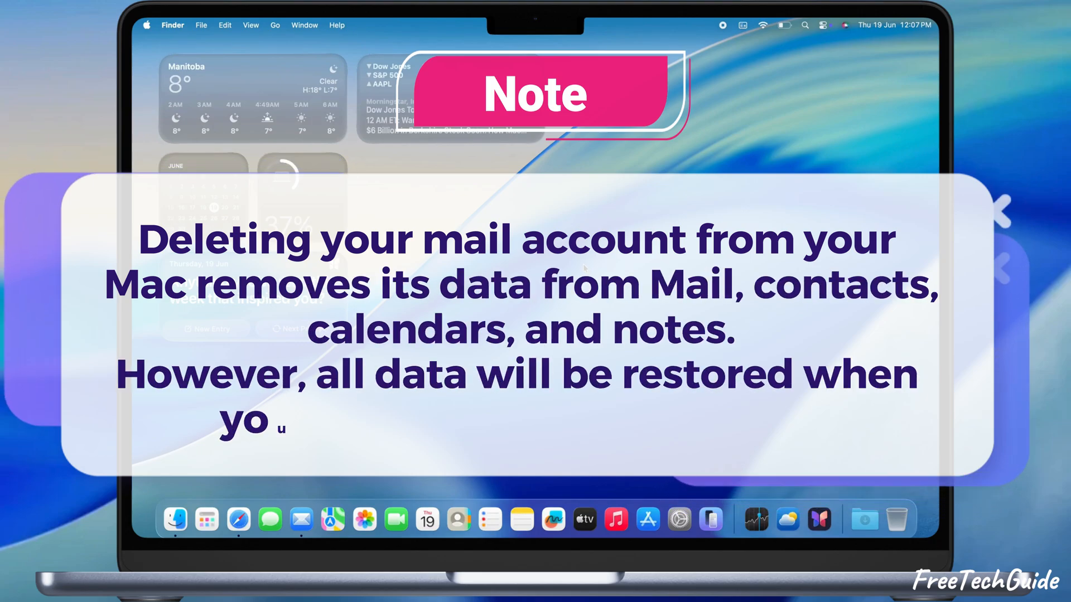
{"action": "left_click", "coordinate": [301, 520]}
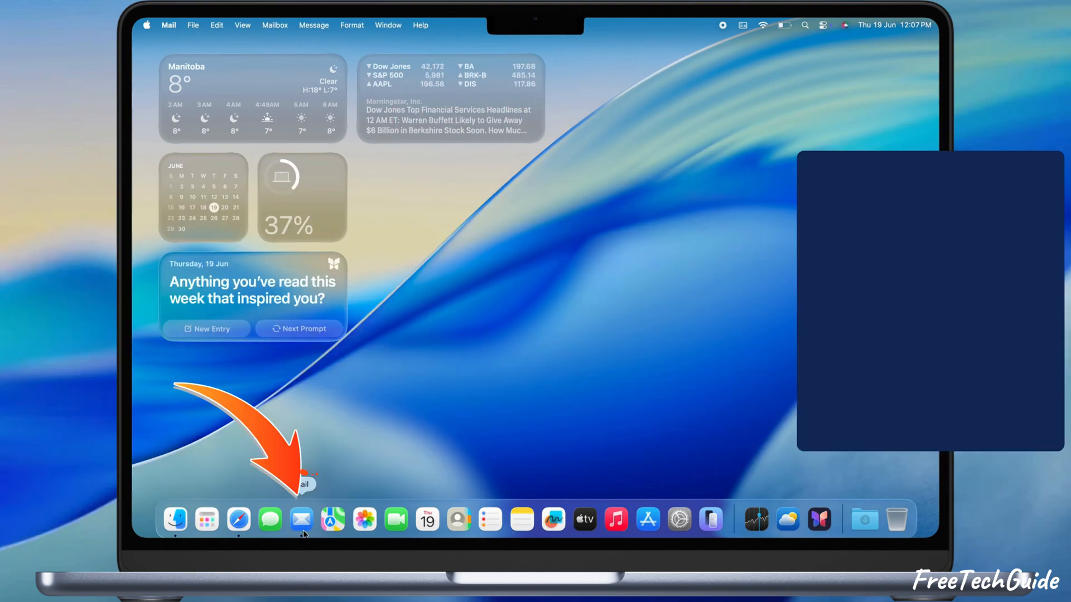
Delete the Google account via Mail Settings > Accounts and Internet Accounts confirmation.
{"action": "left_click", "coordinate": [302, 519]}
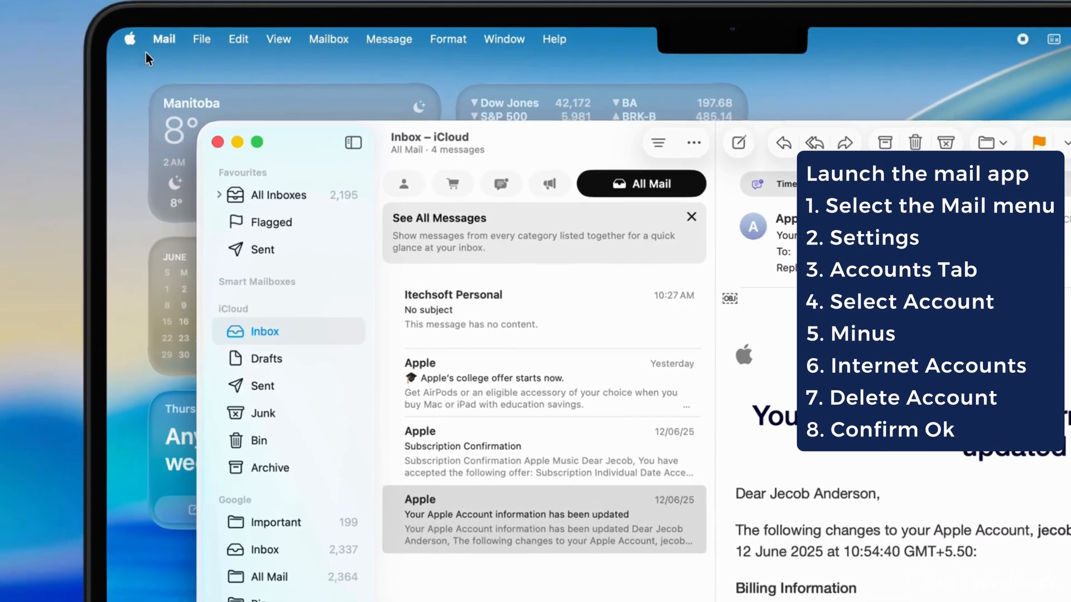
{"action": "left_click", "coordinate": [163, 39]}
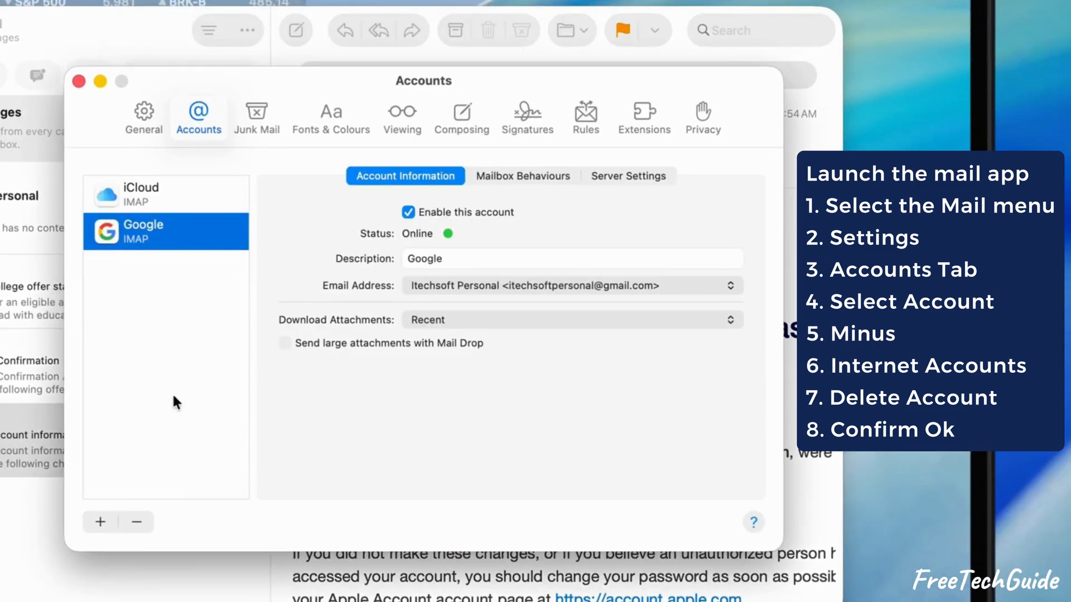
{"action": "left_click", "coordinate": [134, 522]}
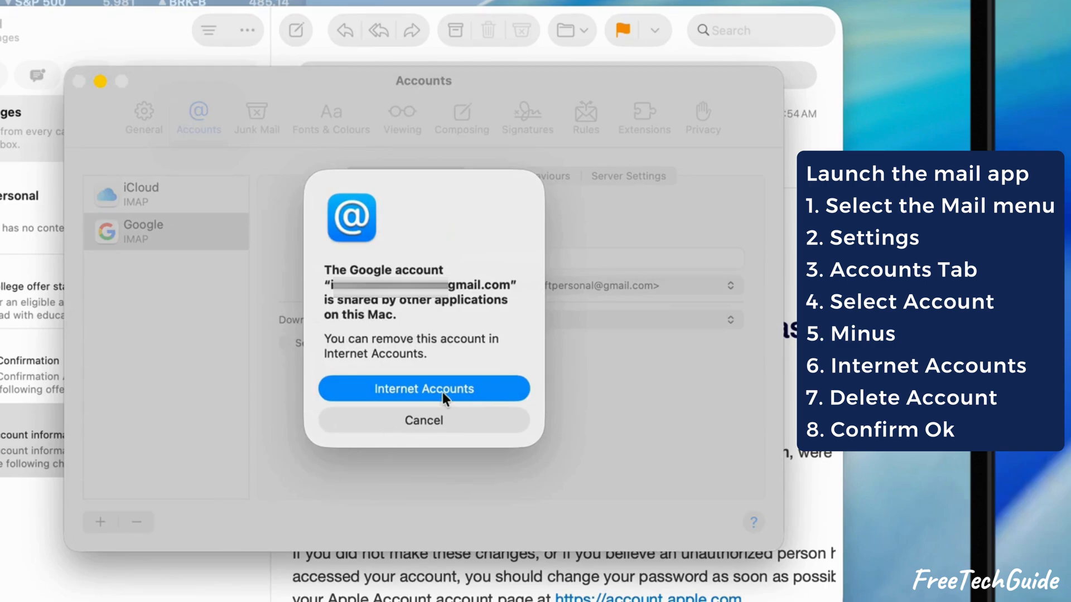
{"action": "left_click", "coordinate": [424, 420]}
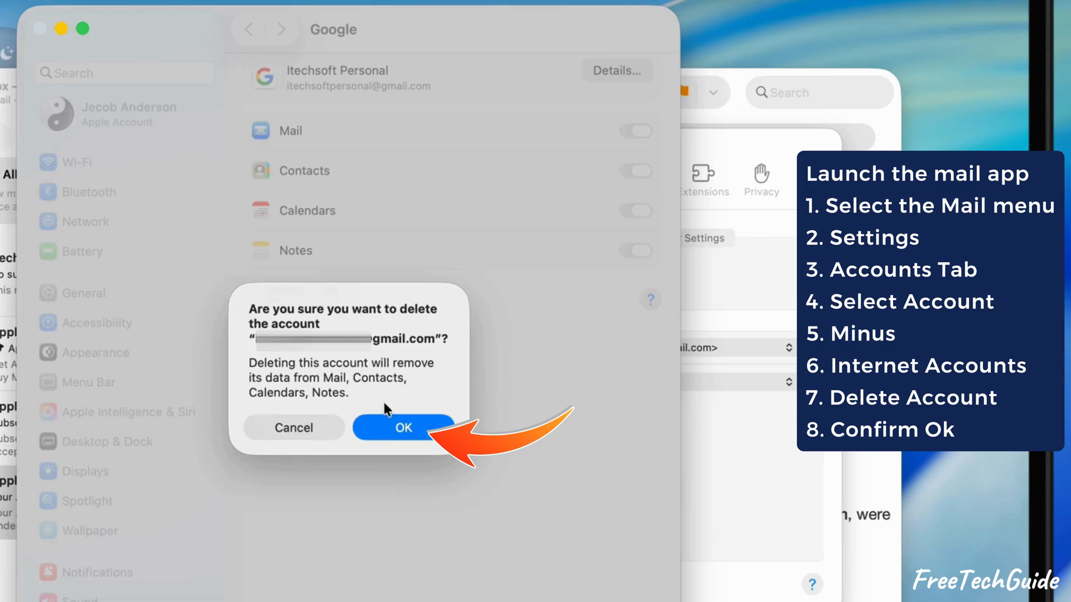
{"action": "left_click", "coordinate": [403, 428]}
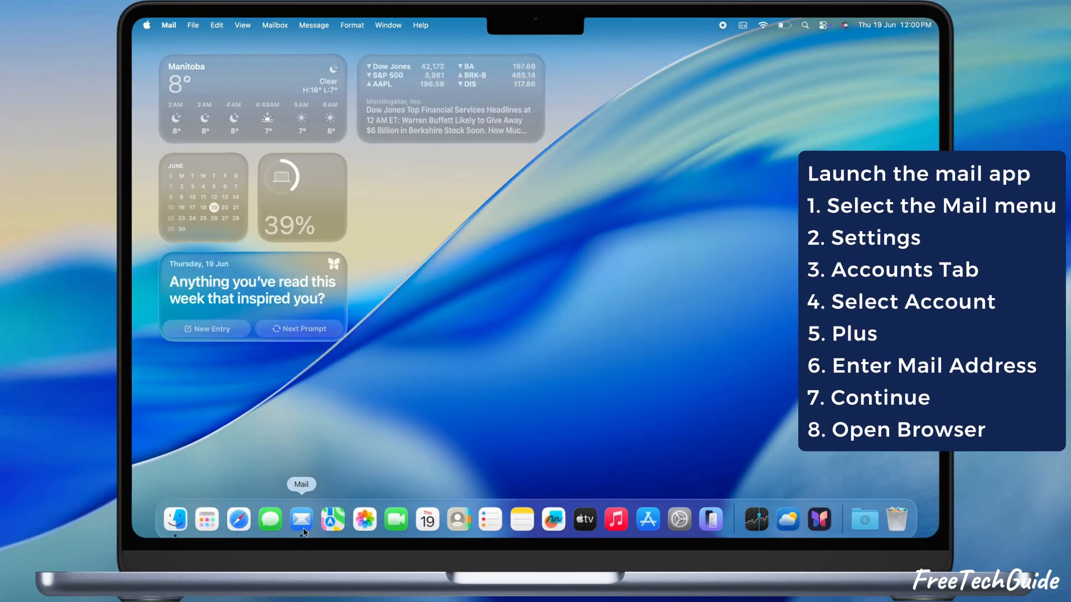
Reopen Mail Settings > Accounts, now iCloud only, and begin adding a new account.
{"action": "left_click", "coordinate": [301, 520]}
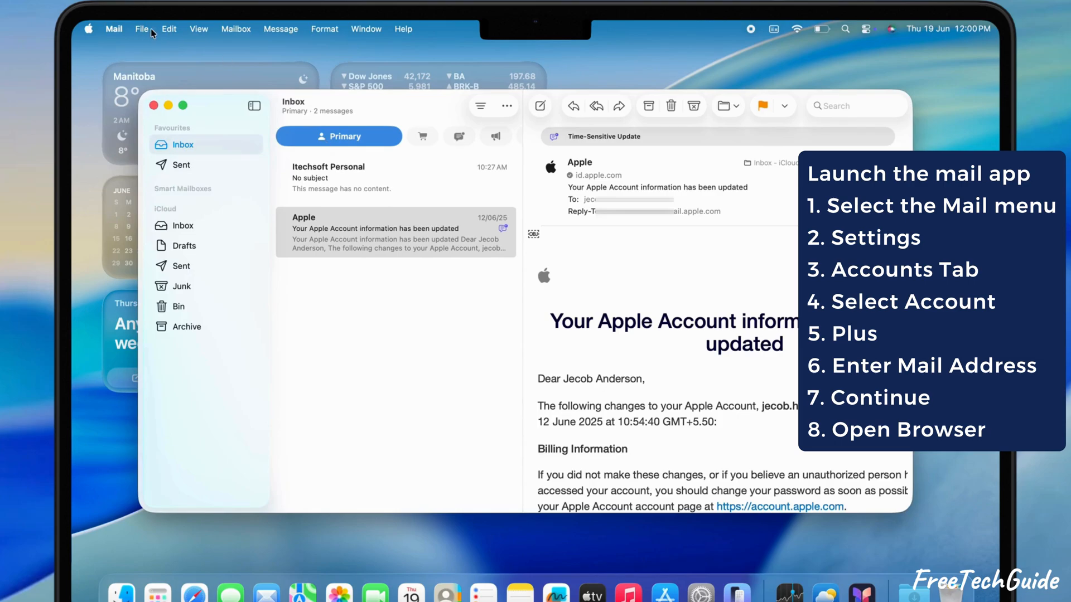
{"action": "left_click", "coordinate": [114, 29]}
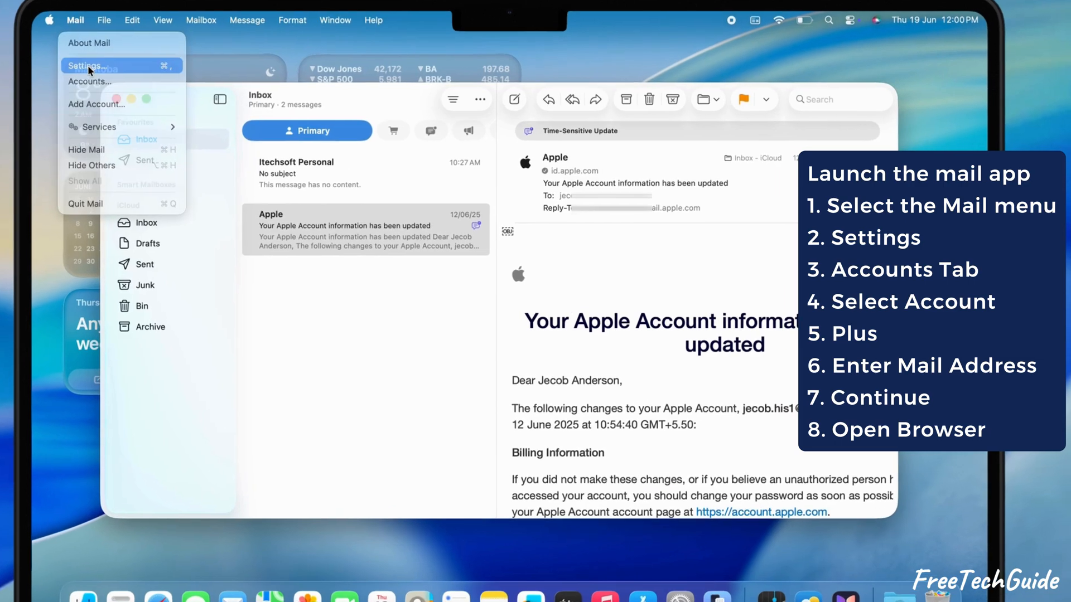
{"action": "left_click", "coordinate": [87, 65]}
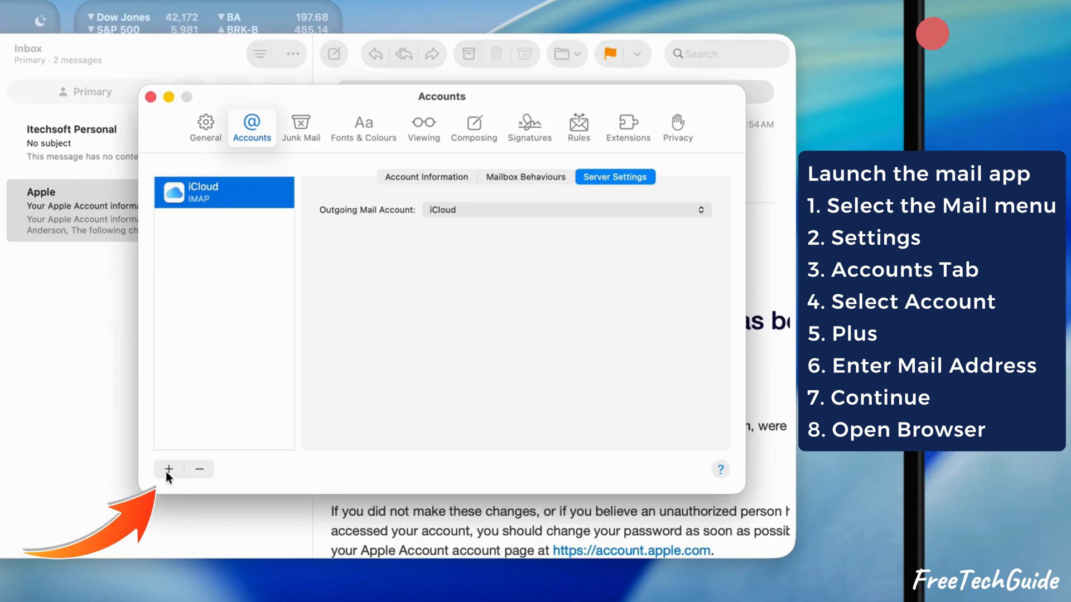
{"action": "left_click", "coordinate": [168, 470]}
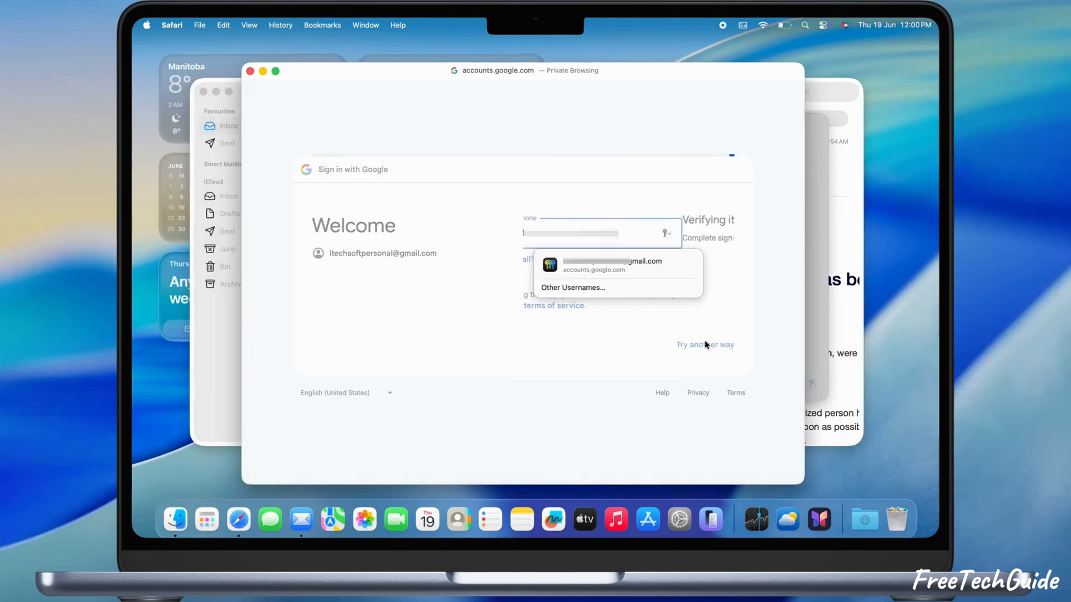
Sign in with the saved Gmail address and password and grant macOS access.
{"action": "left_click", "coordinate": [705, 345]}
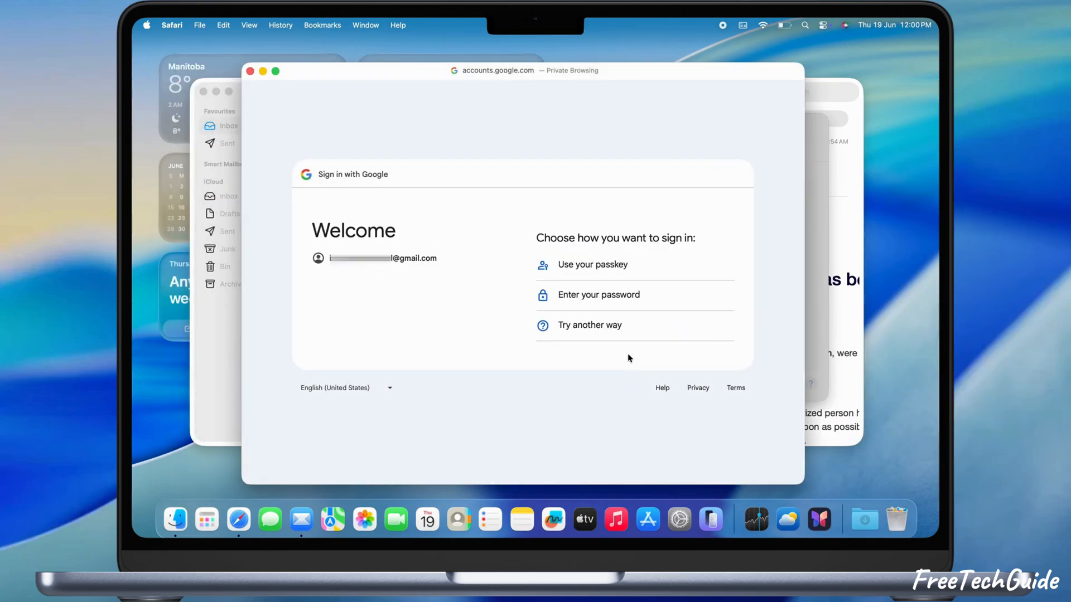
{"action": "left_click", "coordinate": [597, 294]}
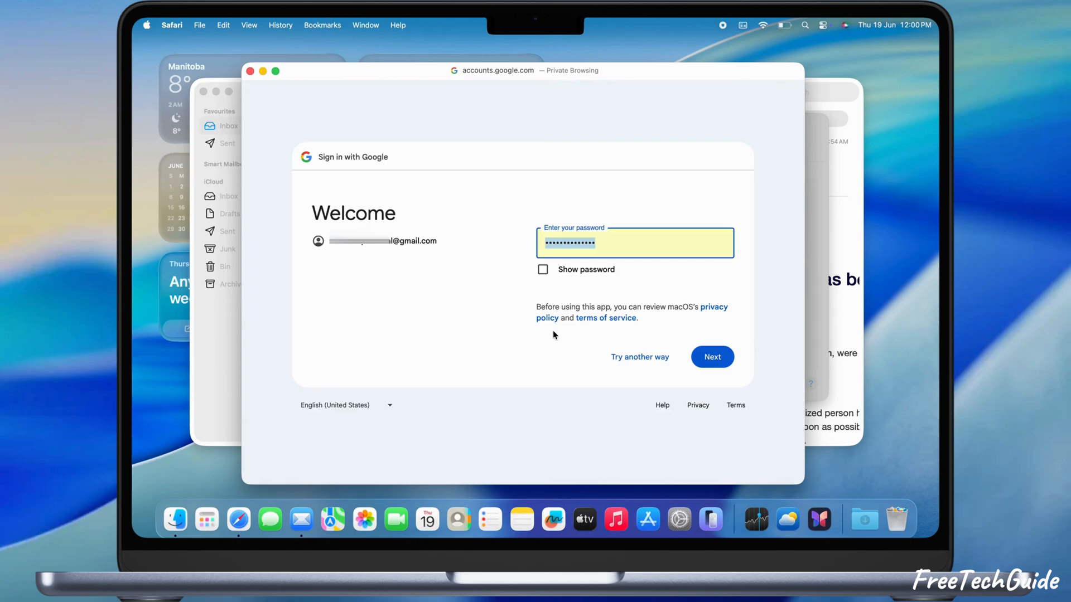
{"action": "left_click", "coordinate": [712, 357]}
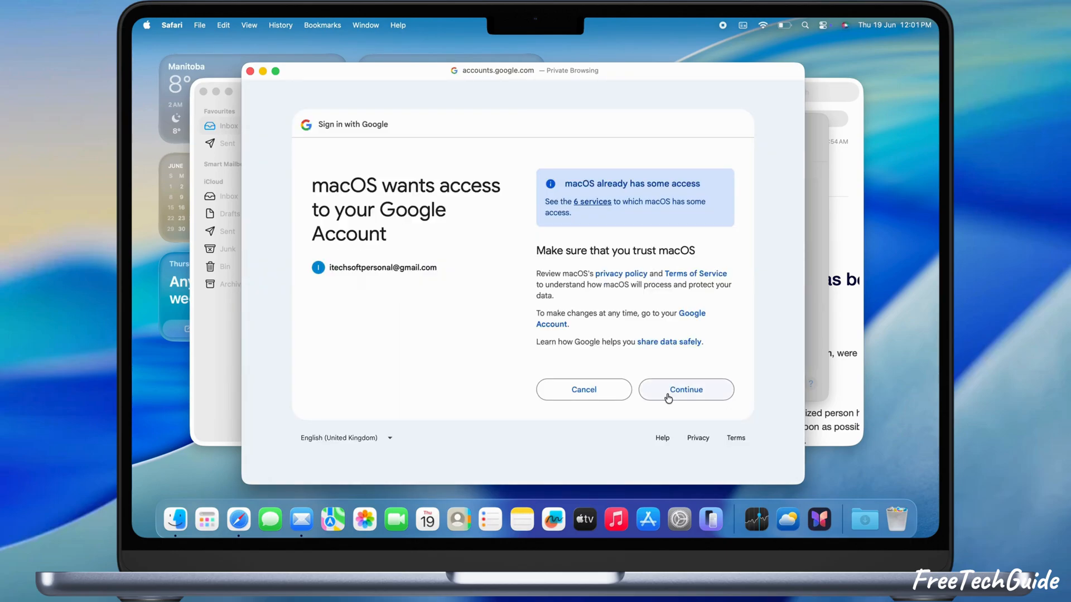
{"action": "left_click", "coordinate": [686, 389]}
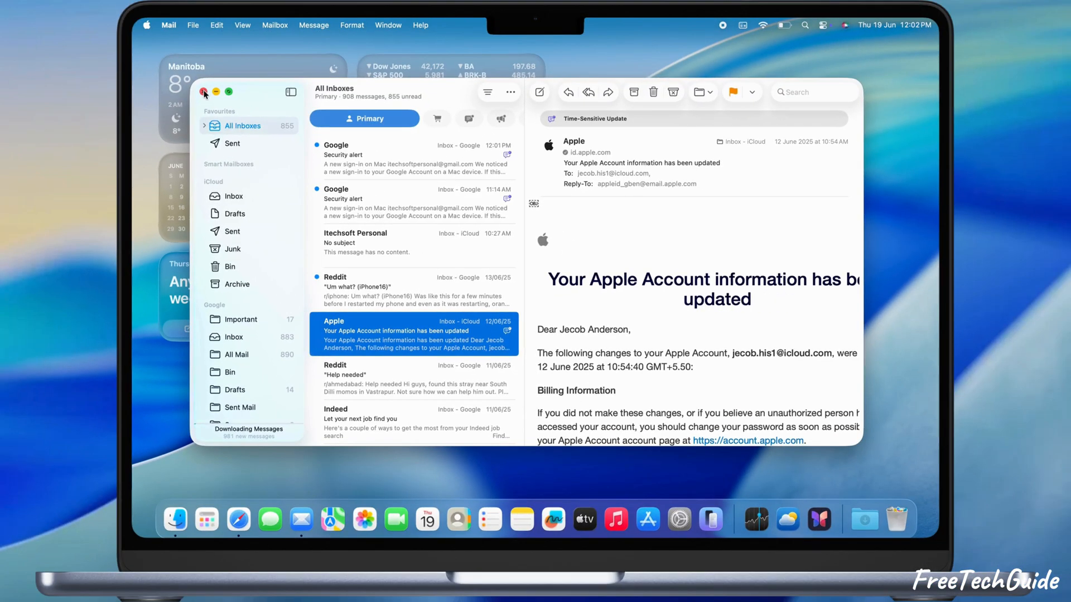
Close the Mail window once the Google mailboxes reappear, returning to the desktop.
{"action": "left_click", "coordinate": [204, 91]}
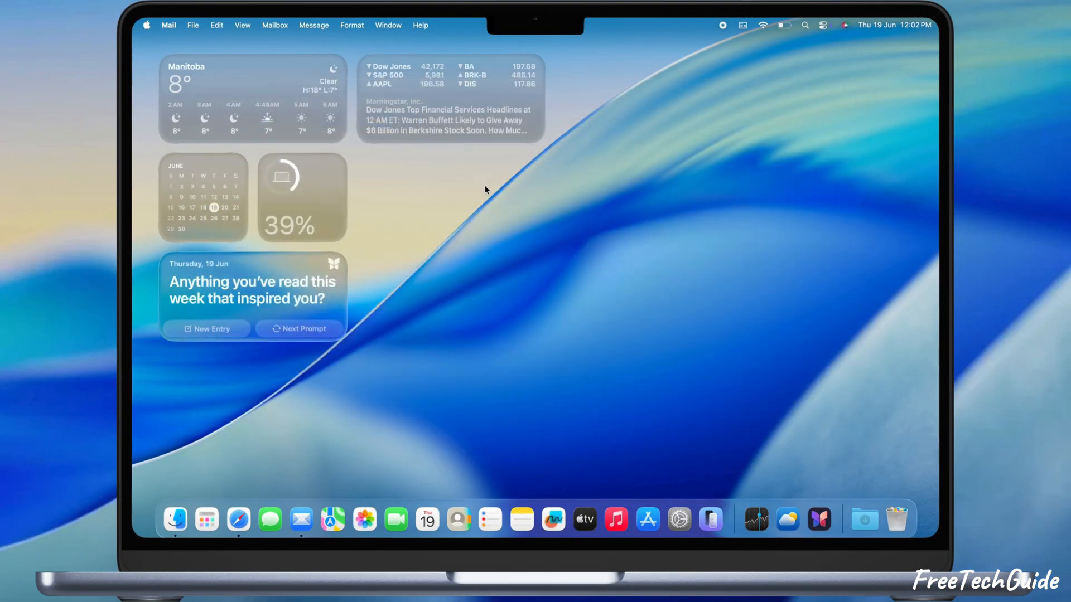
{"action": "left_click", "coordinate": [486, 183]}
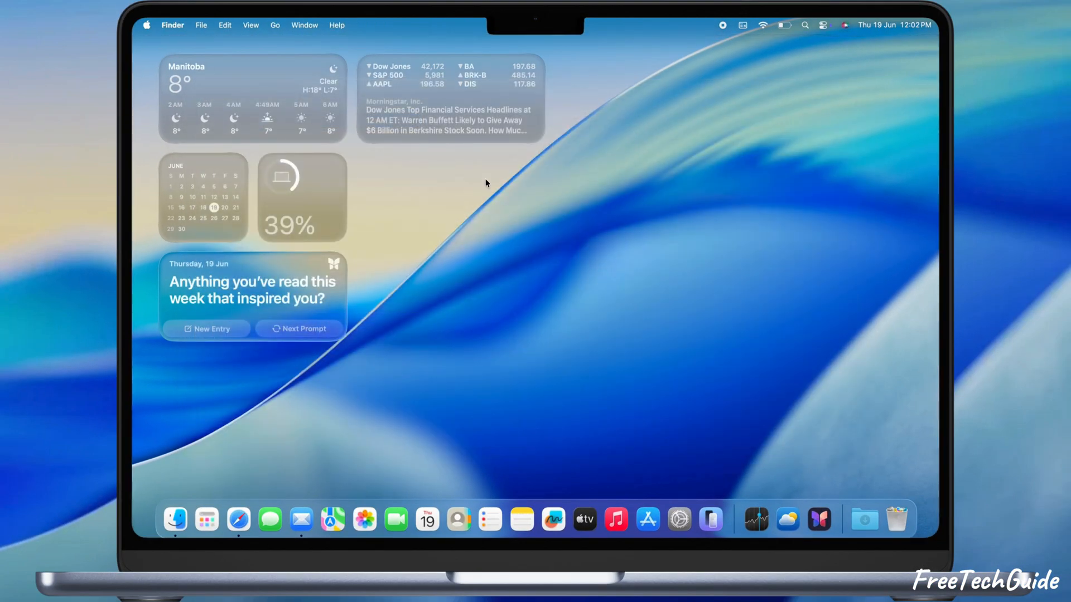